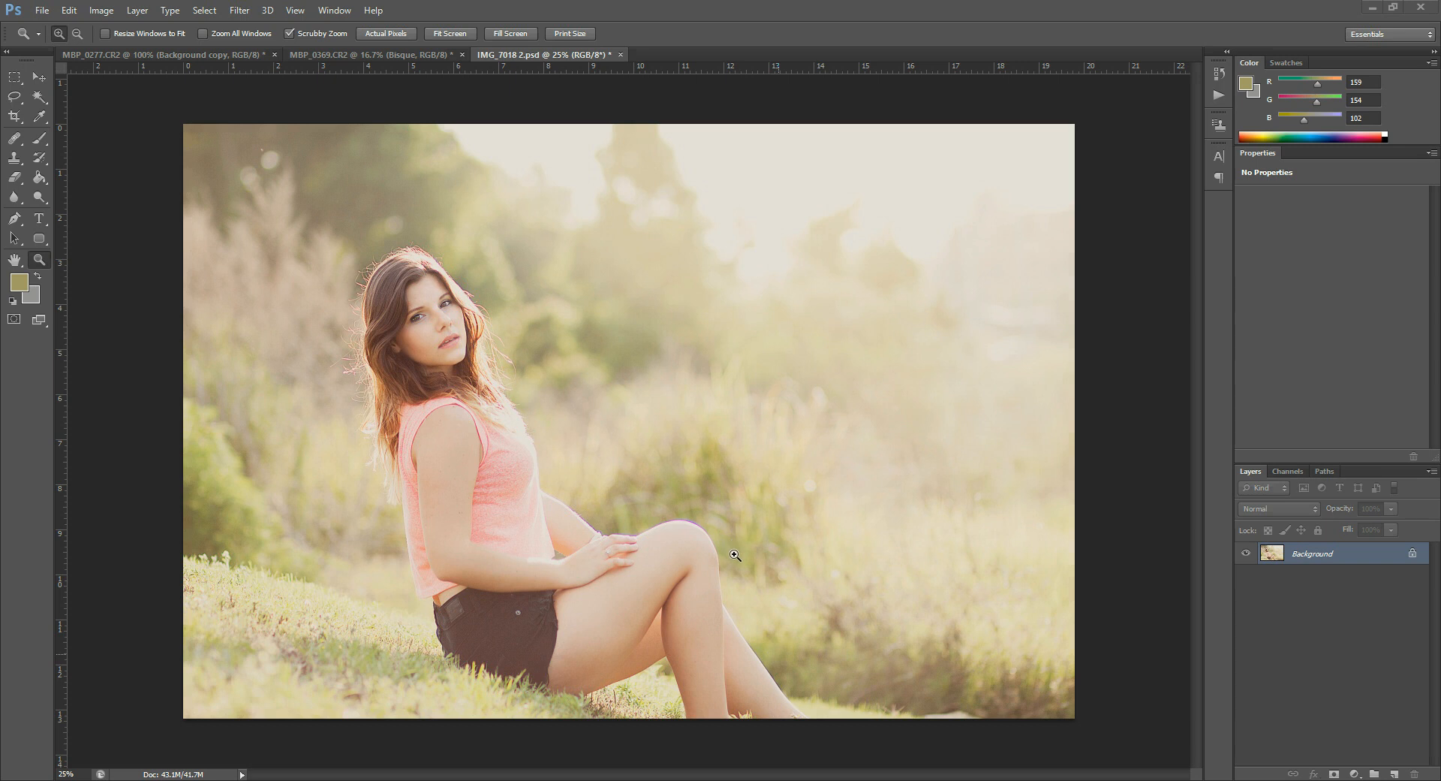
pyautogui.moveTo(627, 533)
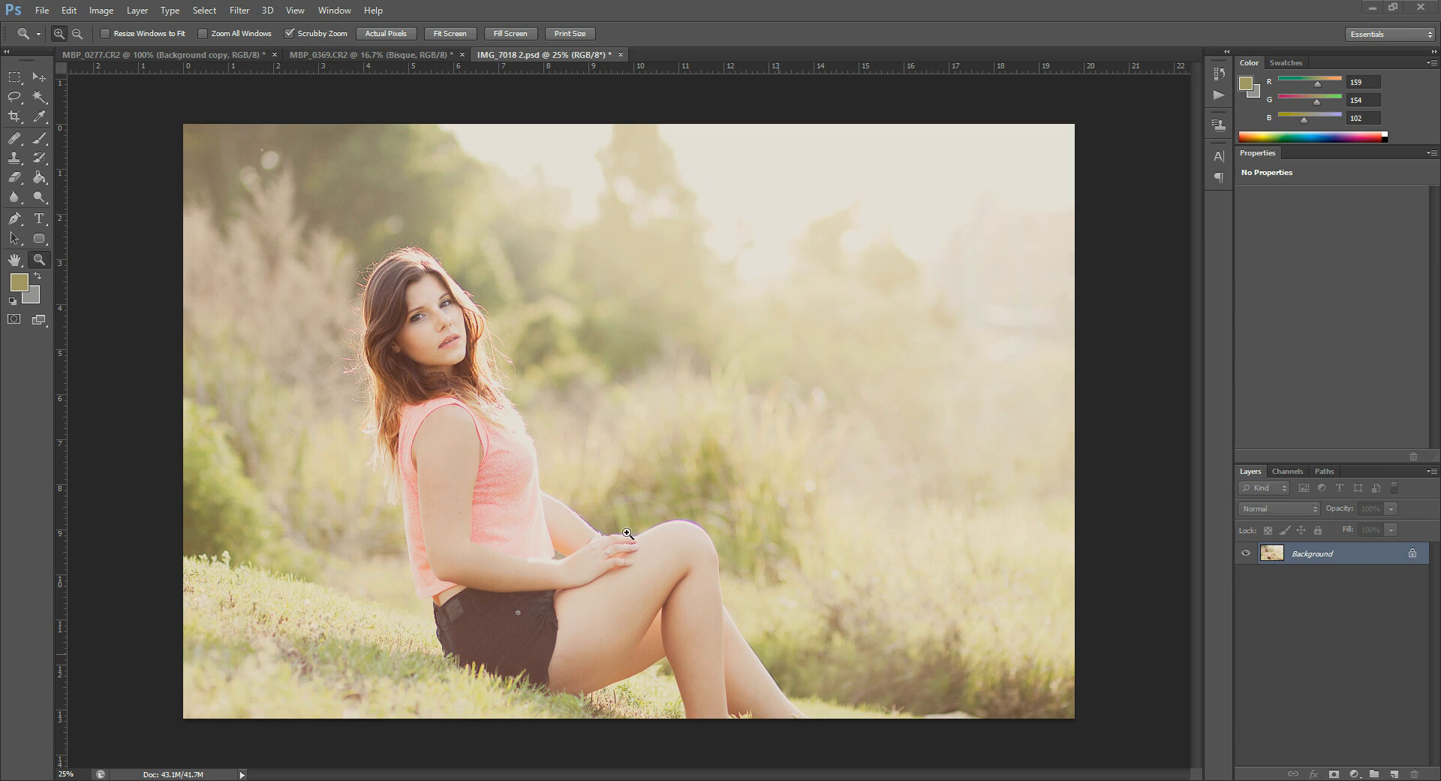
pyautogui.moveTo(599, 517)
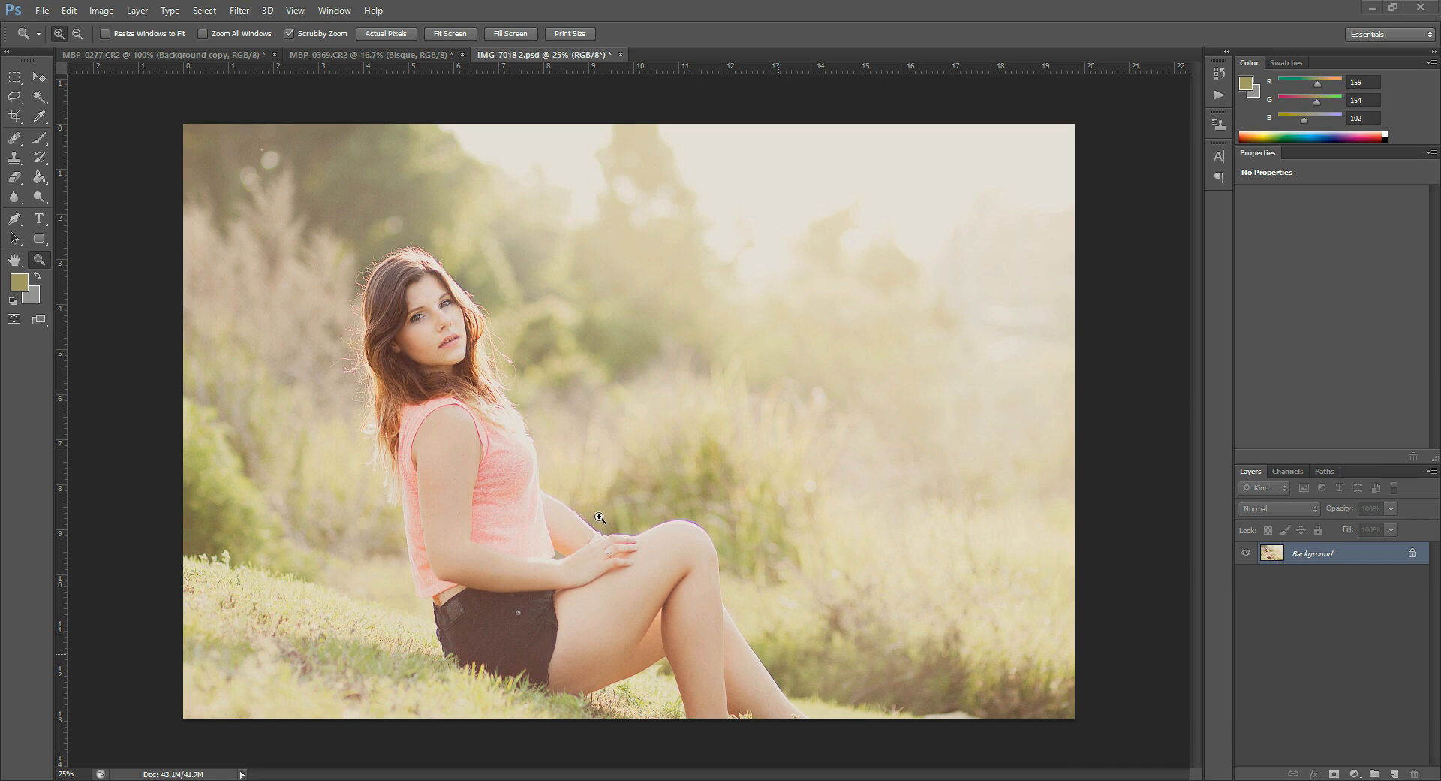
pyautogui.moveTo(892, 642)
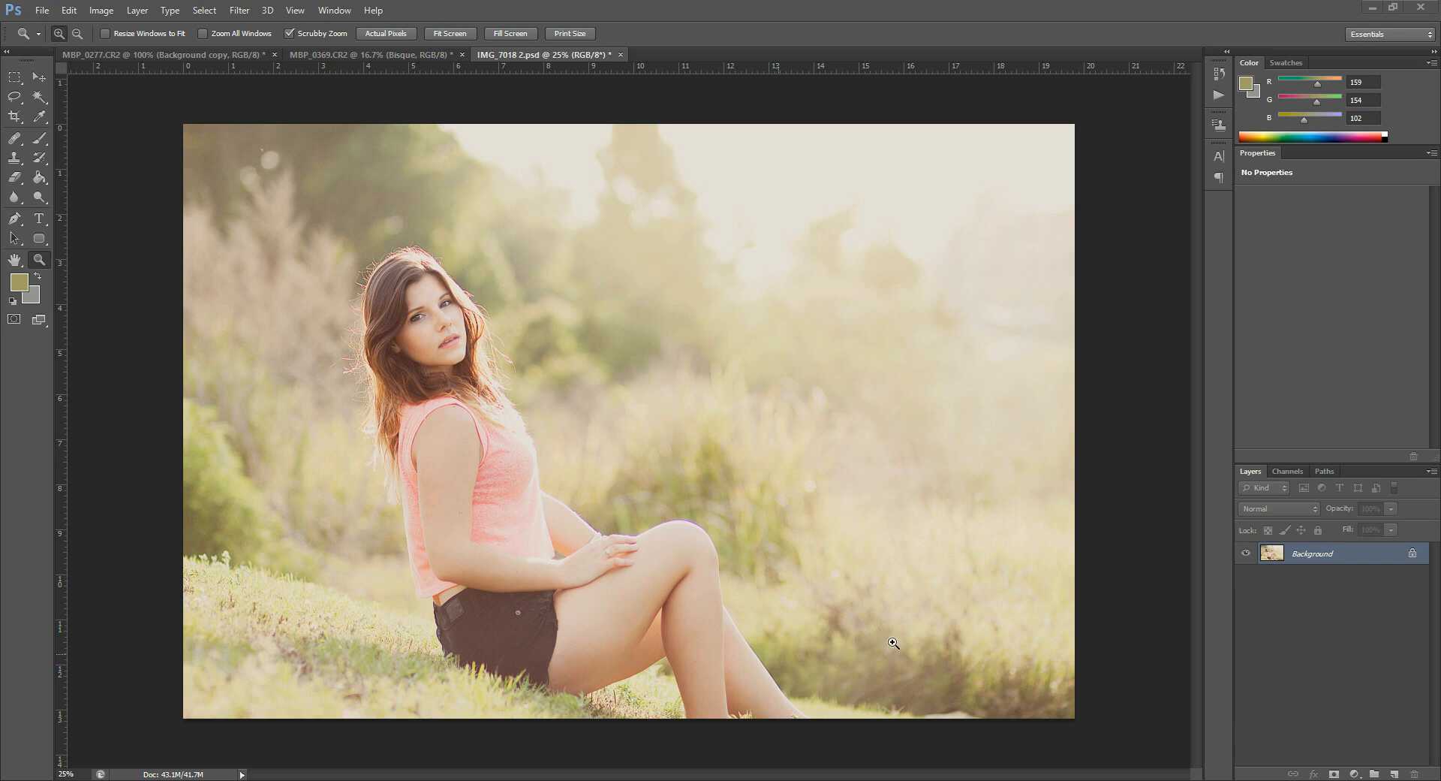
pyautogui.moveTo(238, 328)
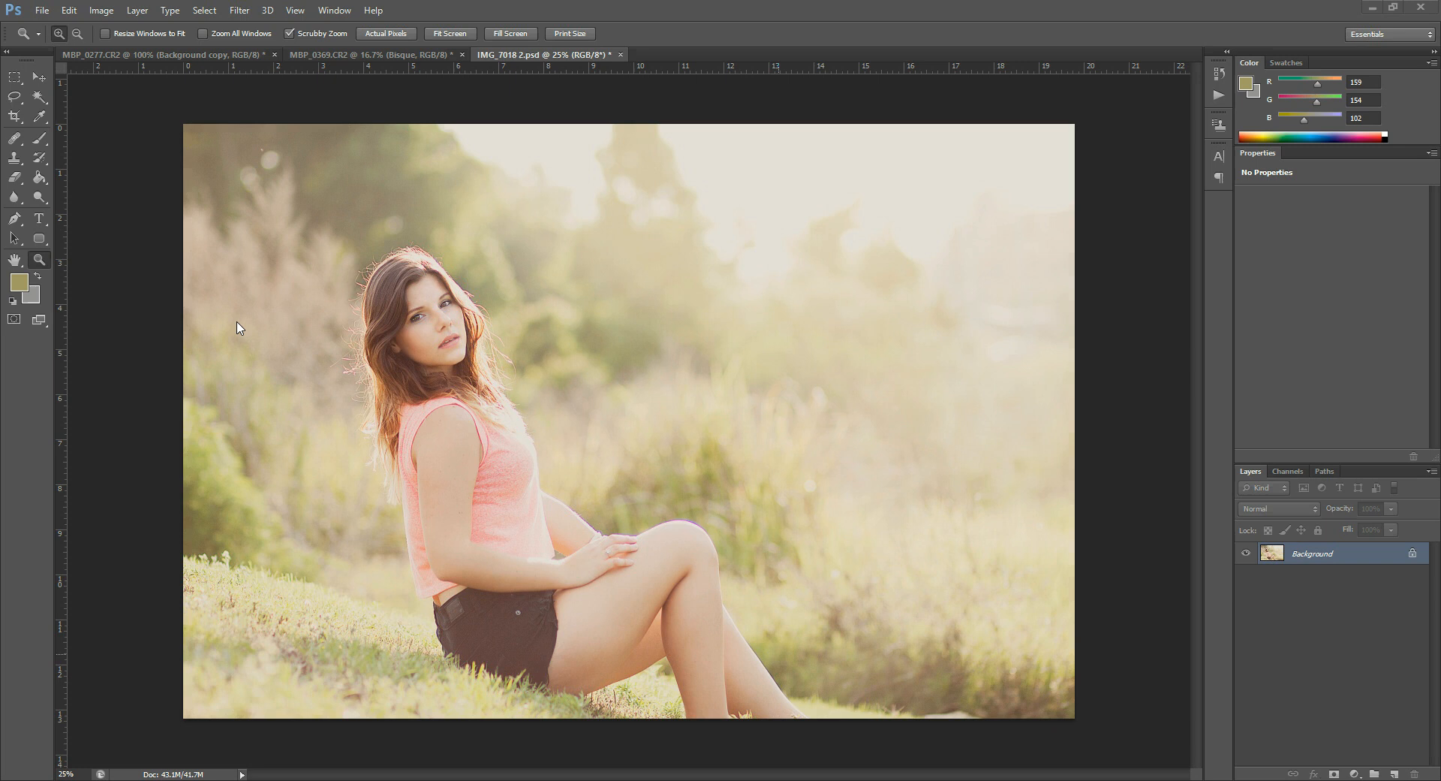
pyautogui.moveTo(591, 530)
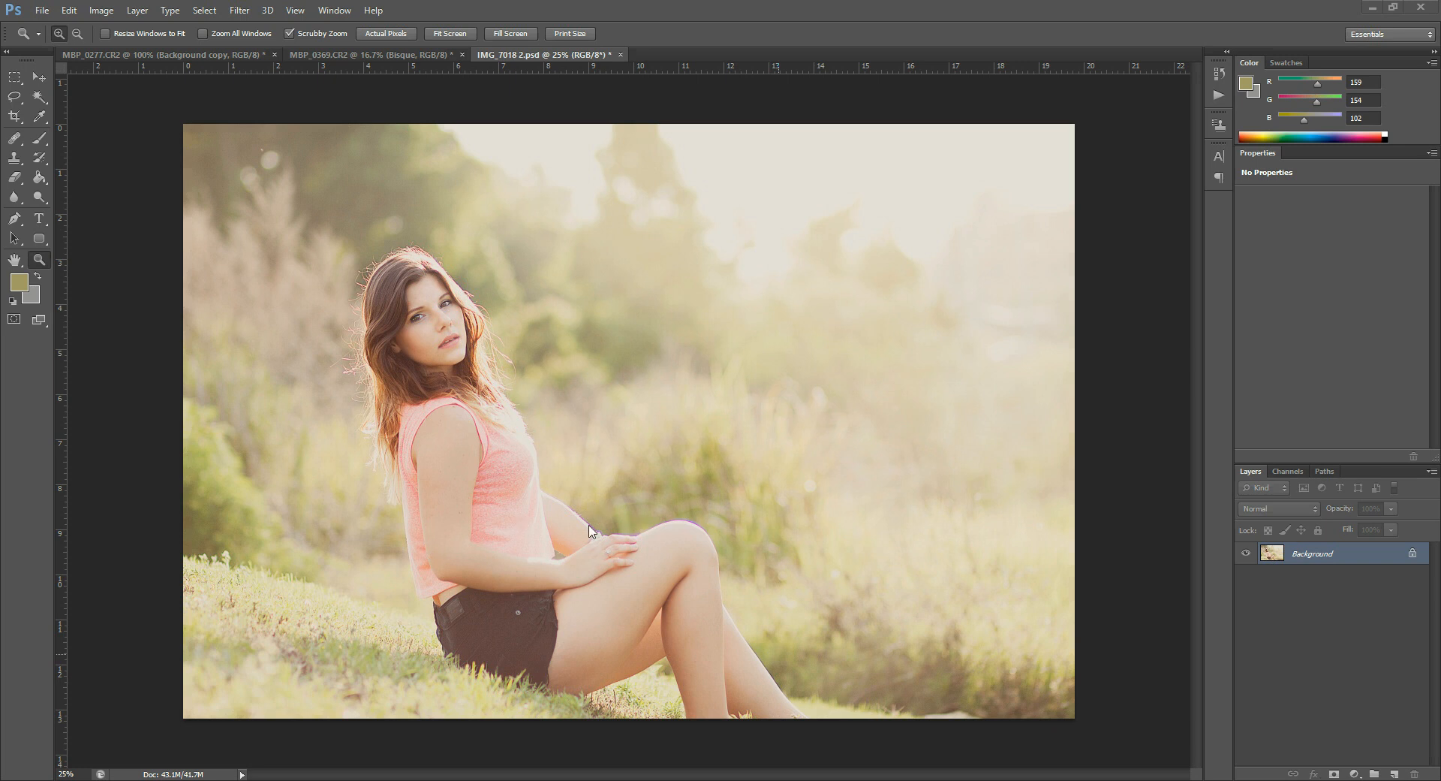
pyautogui.moveTo(467, 510)
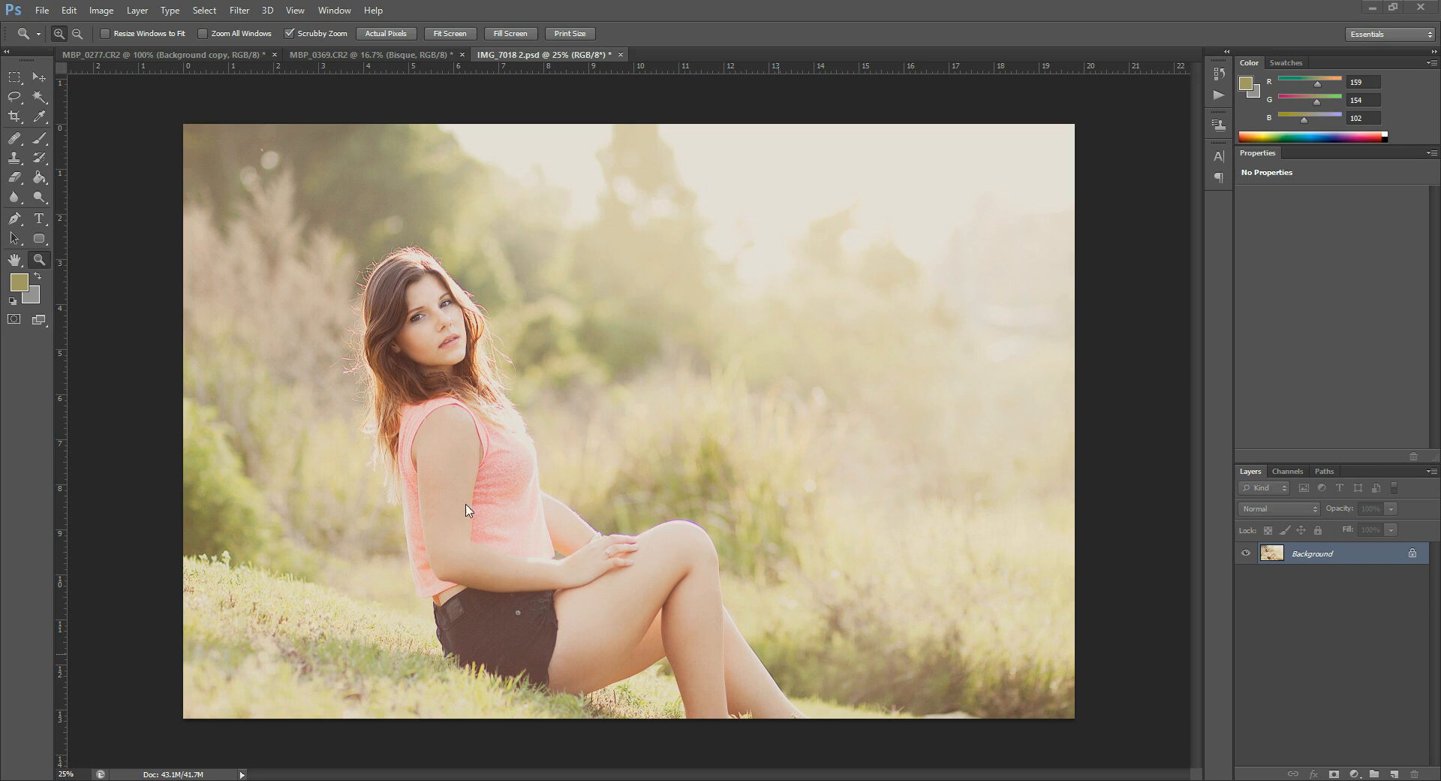
pyautogui.moveTo(626, 542)
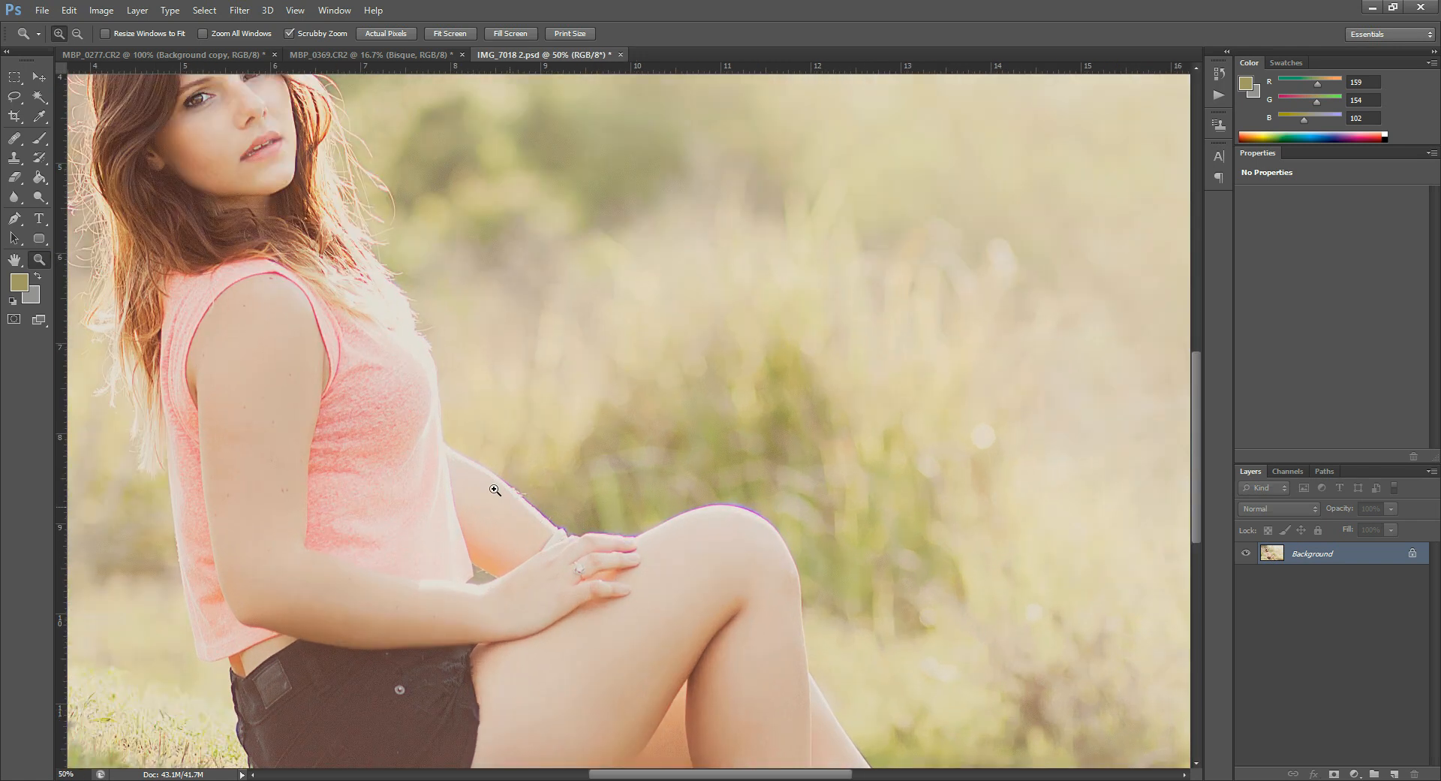
pyautogui.moveTo(793, 521)
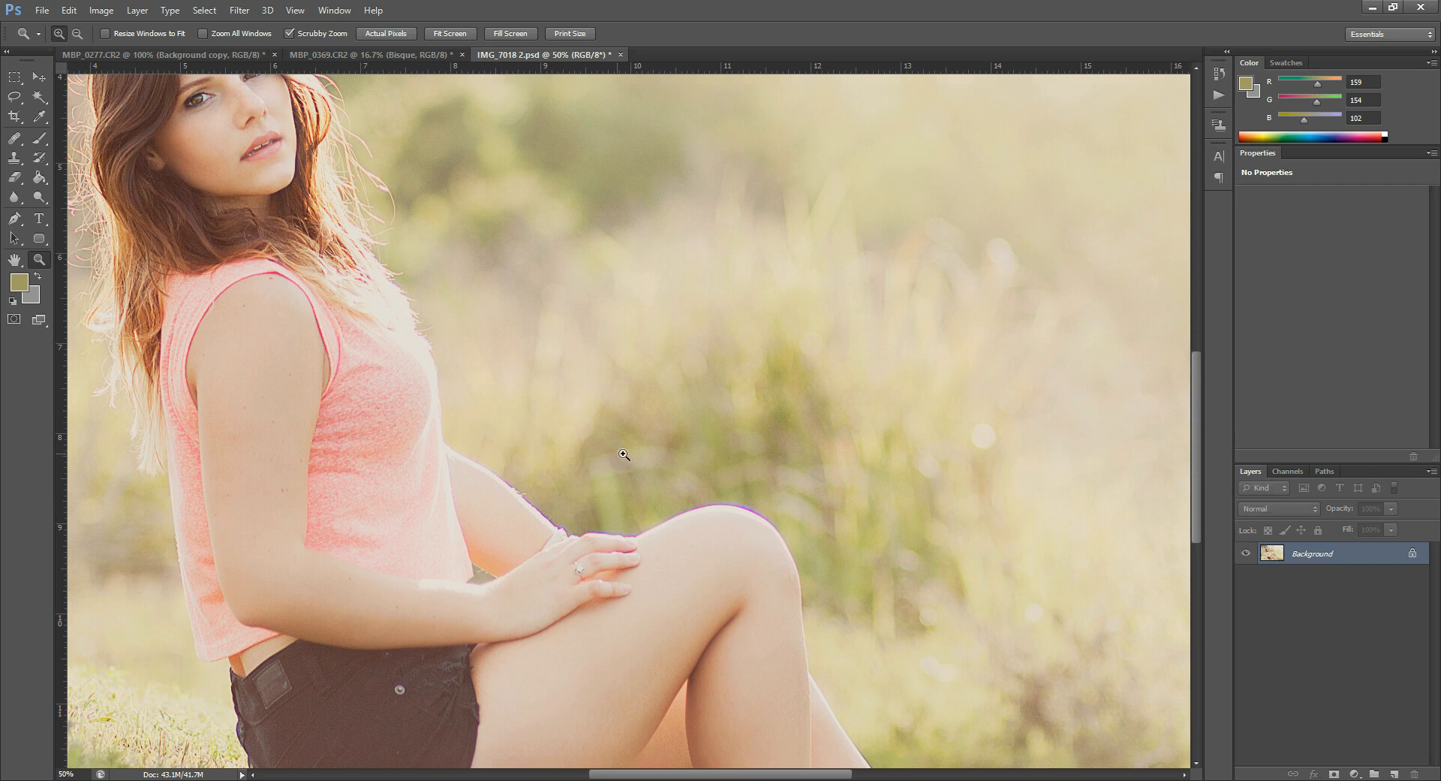
pyautogui.moveTo(871, 611)
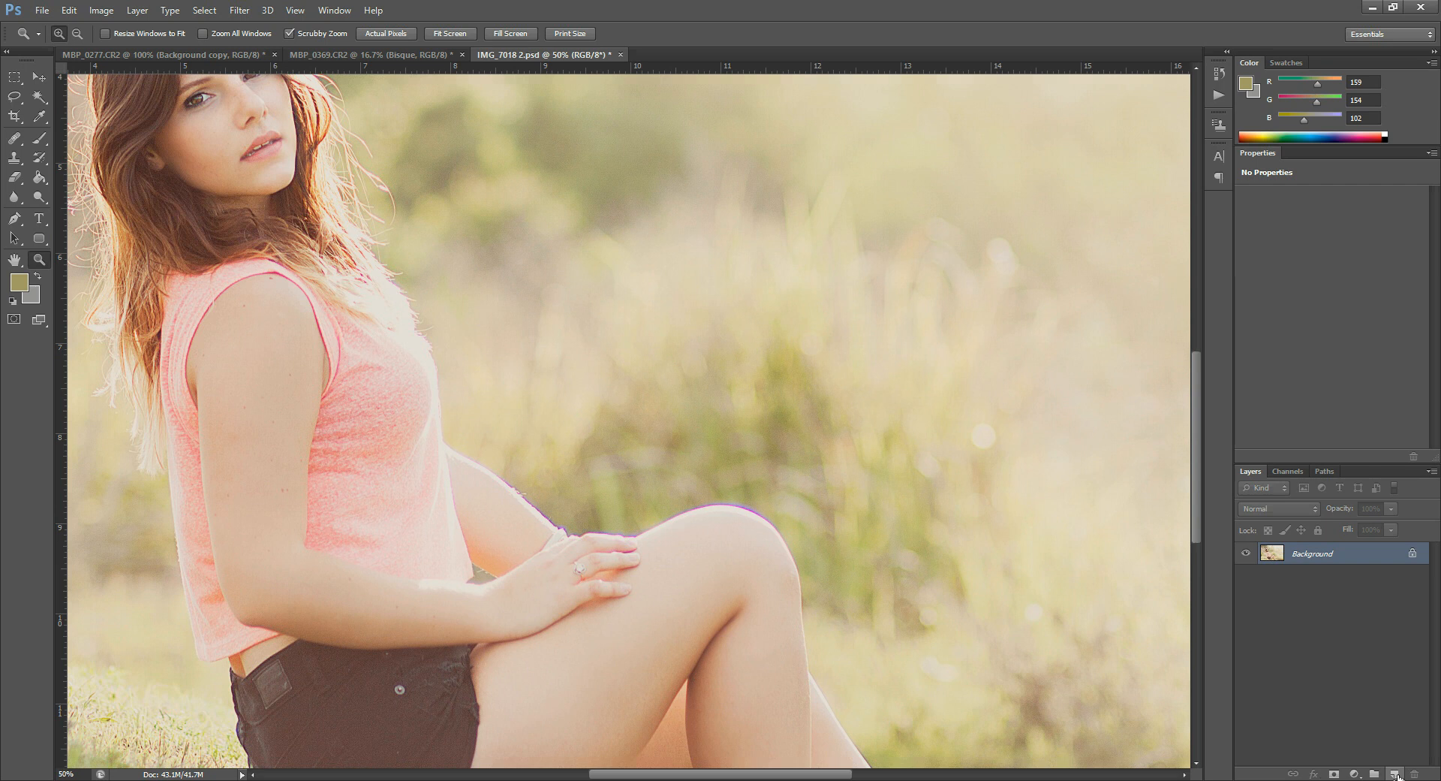
# Step: Create an empty Layer 1 above the photo, set it to Color blend mode and zoom in on the knee
pyautogui.click(1277, 508)
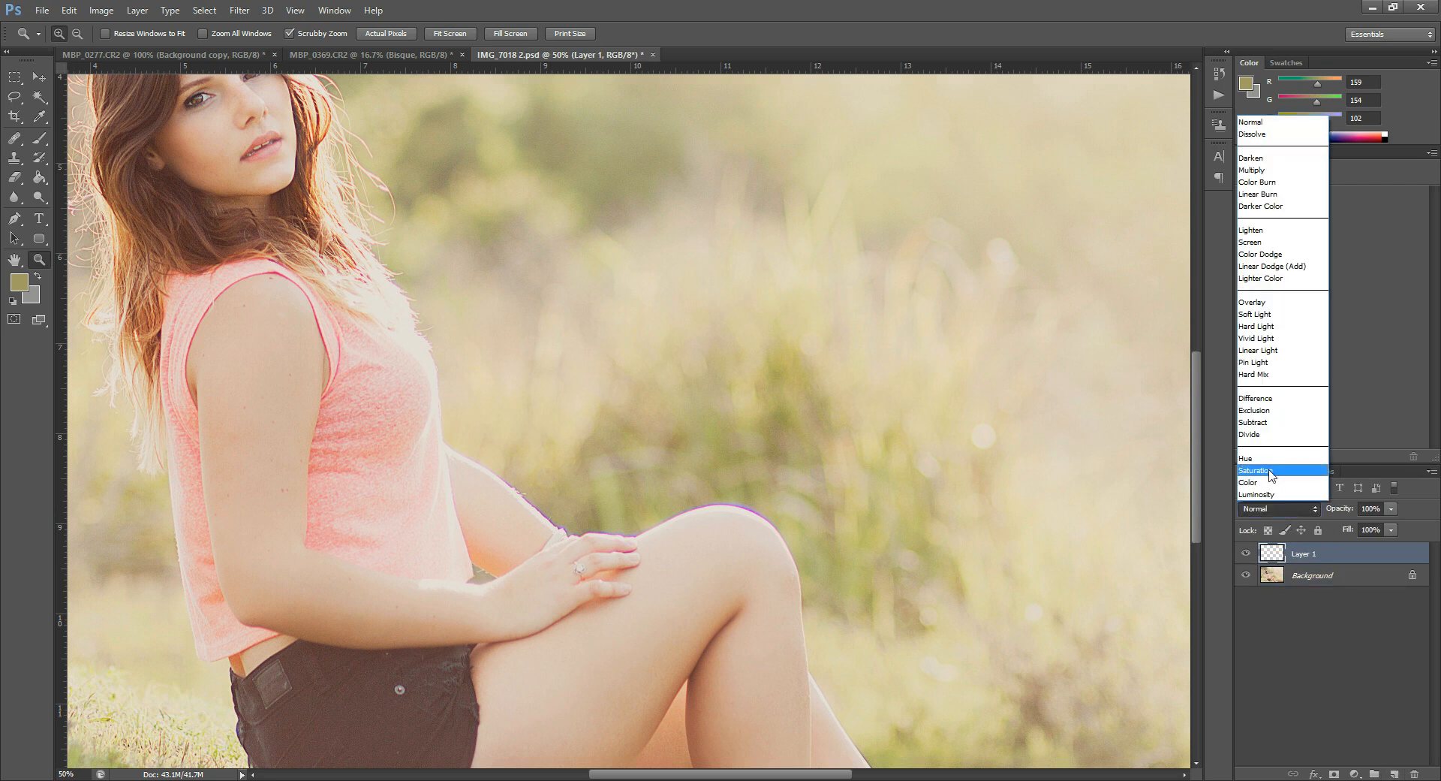
pyautogui.click(1248, 482)
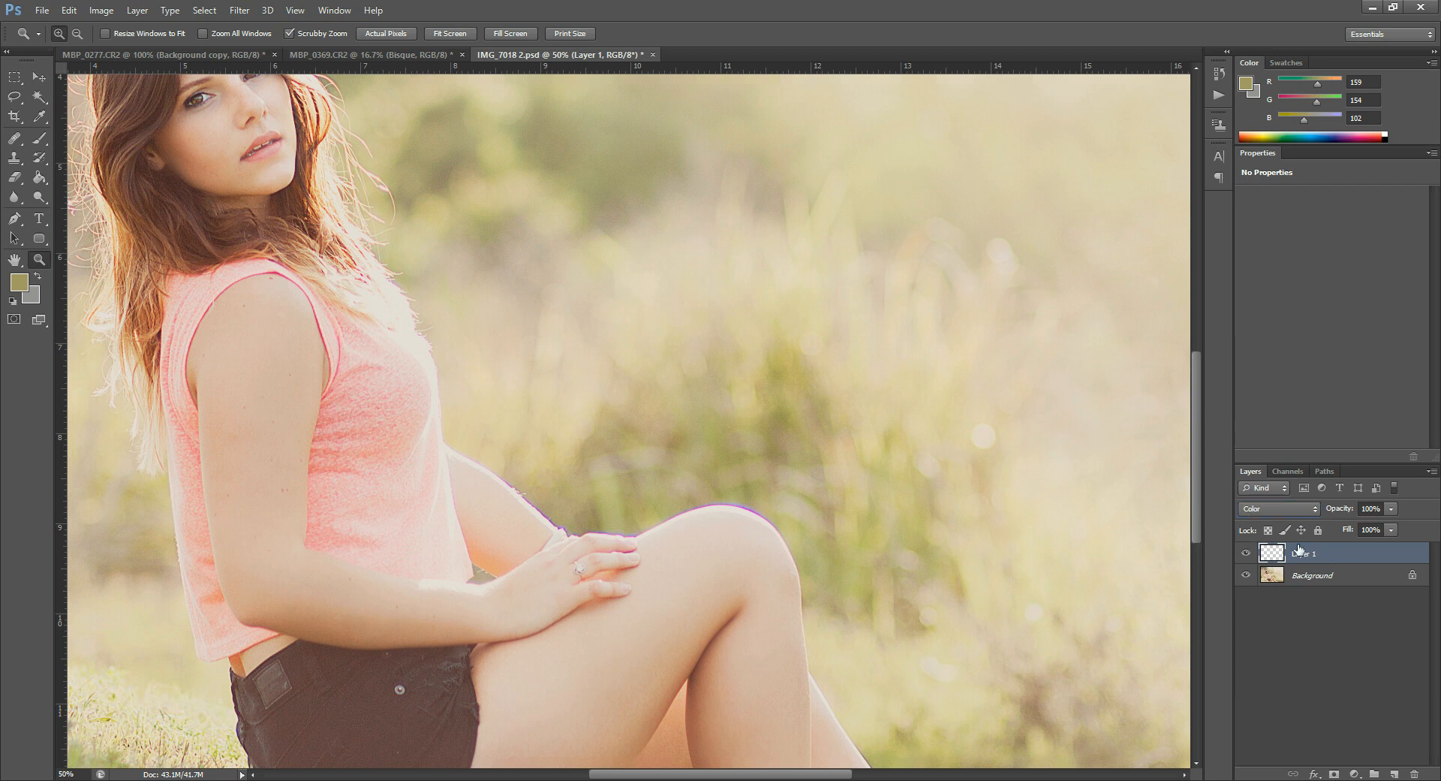
pyautogui.click(14, 138)
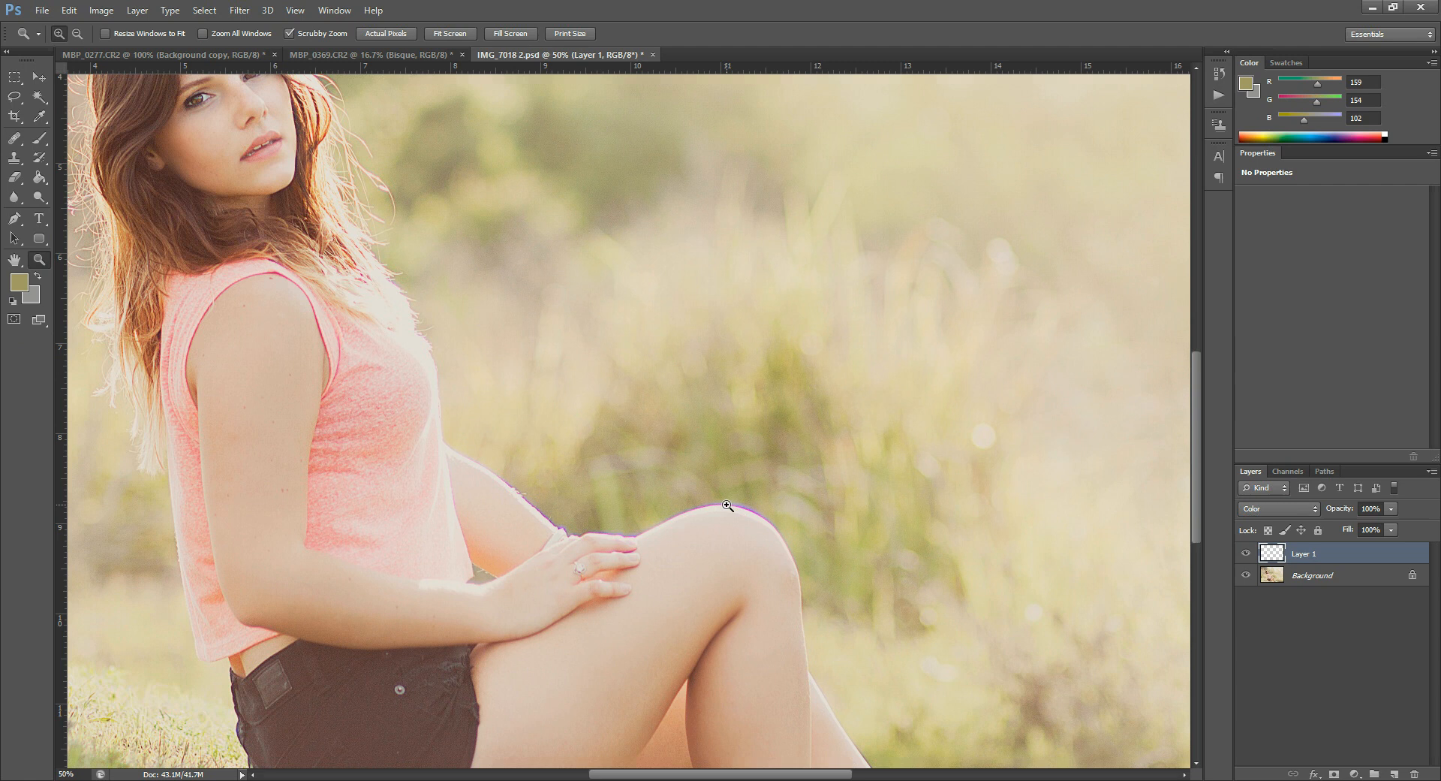
pyautogui.click(726, 504)
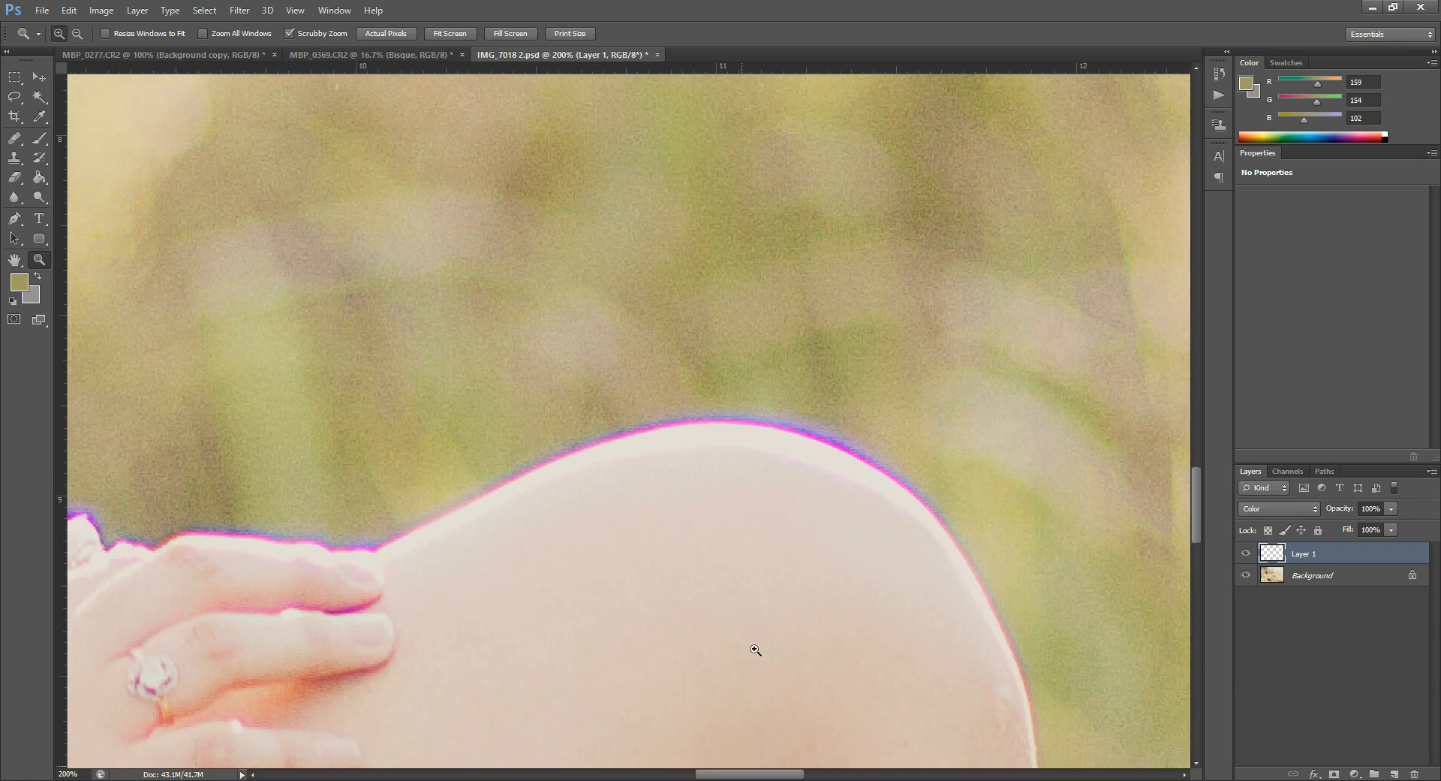
pyautogui.moveTo(520, 446)
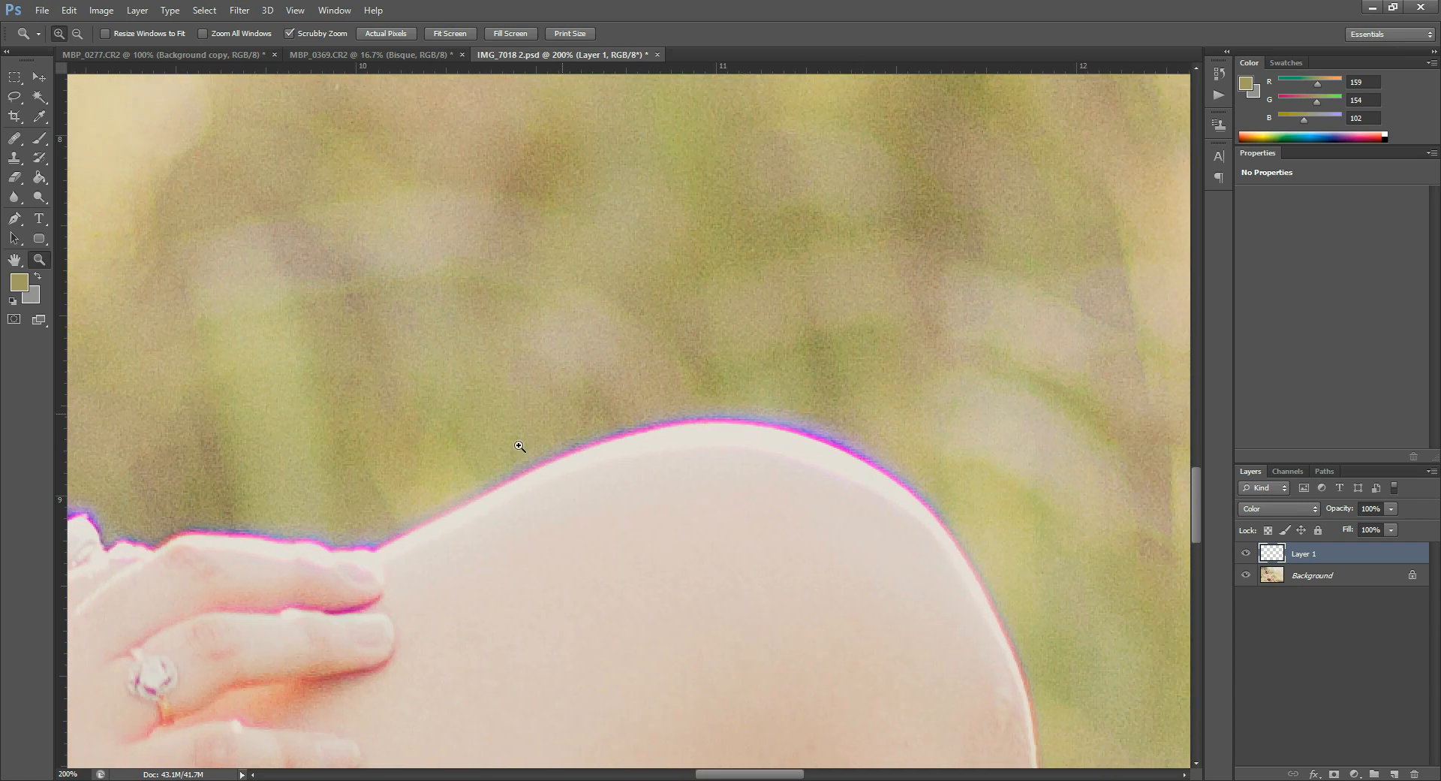
pyautogui.moveTo(35, 266)
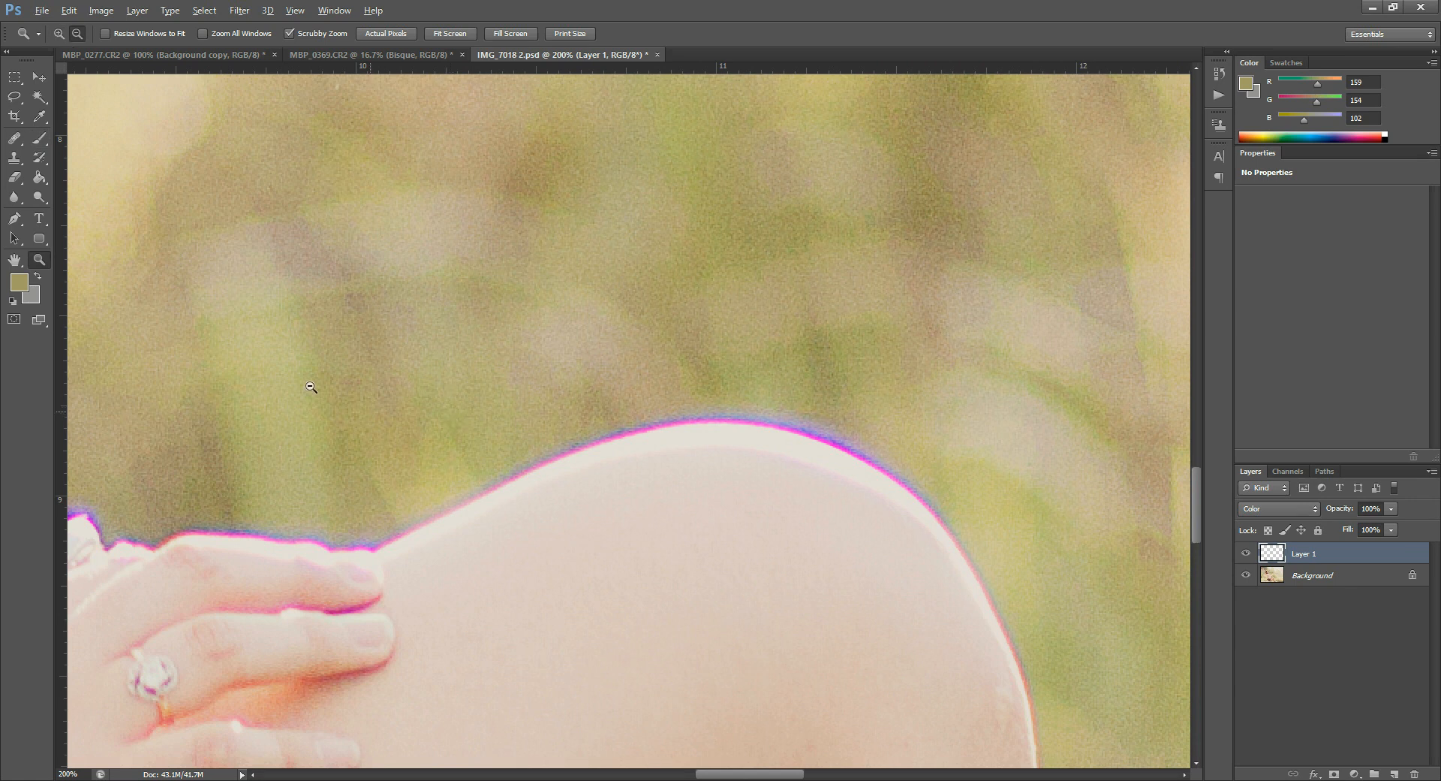
# Step: Brush over the purple fringe from the left of the knee across its top to the right curve
pyautogui.click(13, 138)
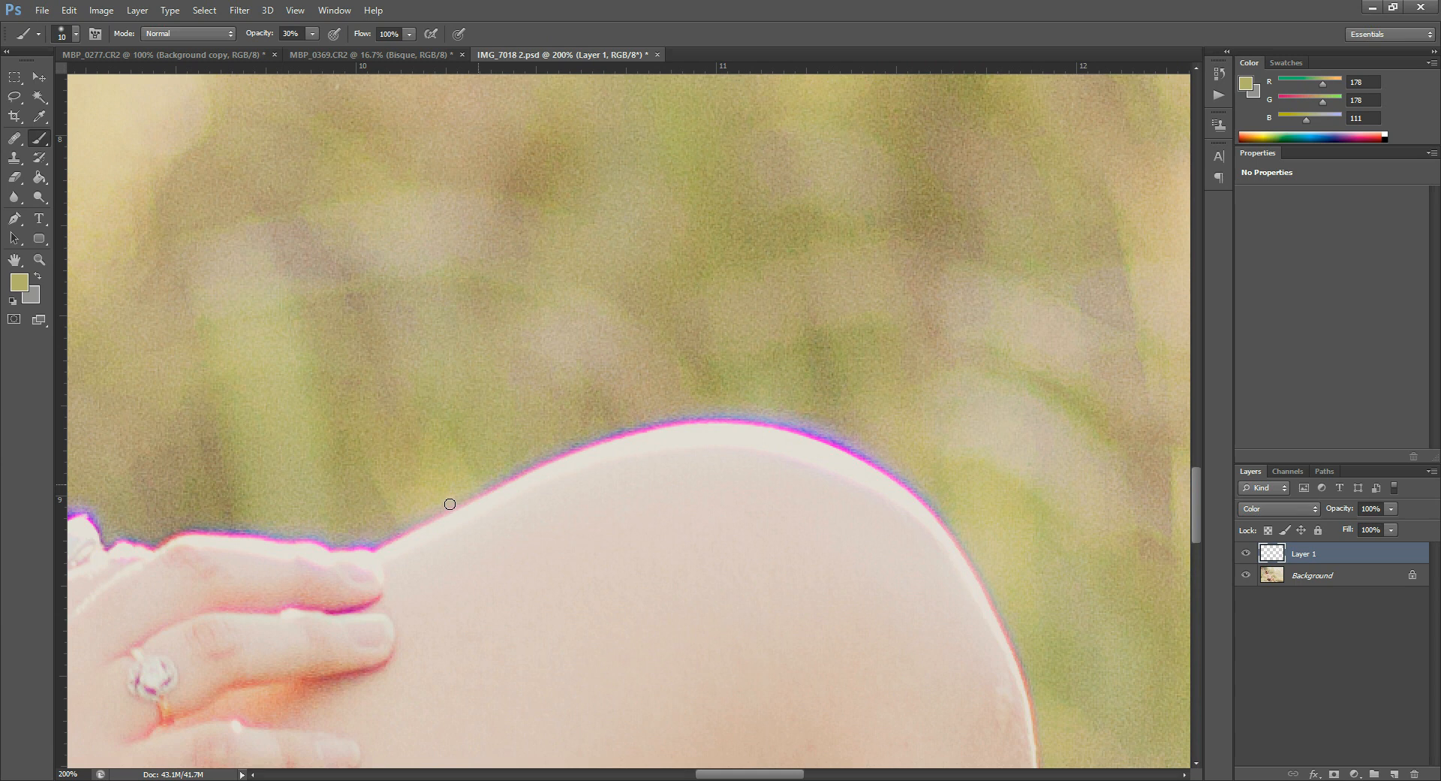
pyautogui.moveTo(464, 495)
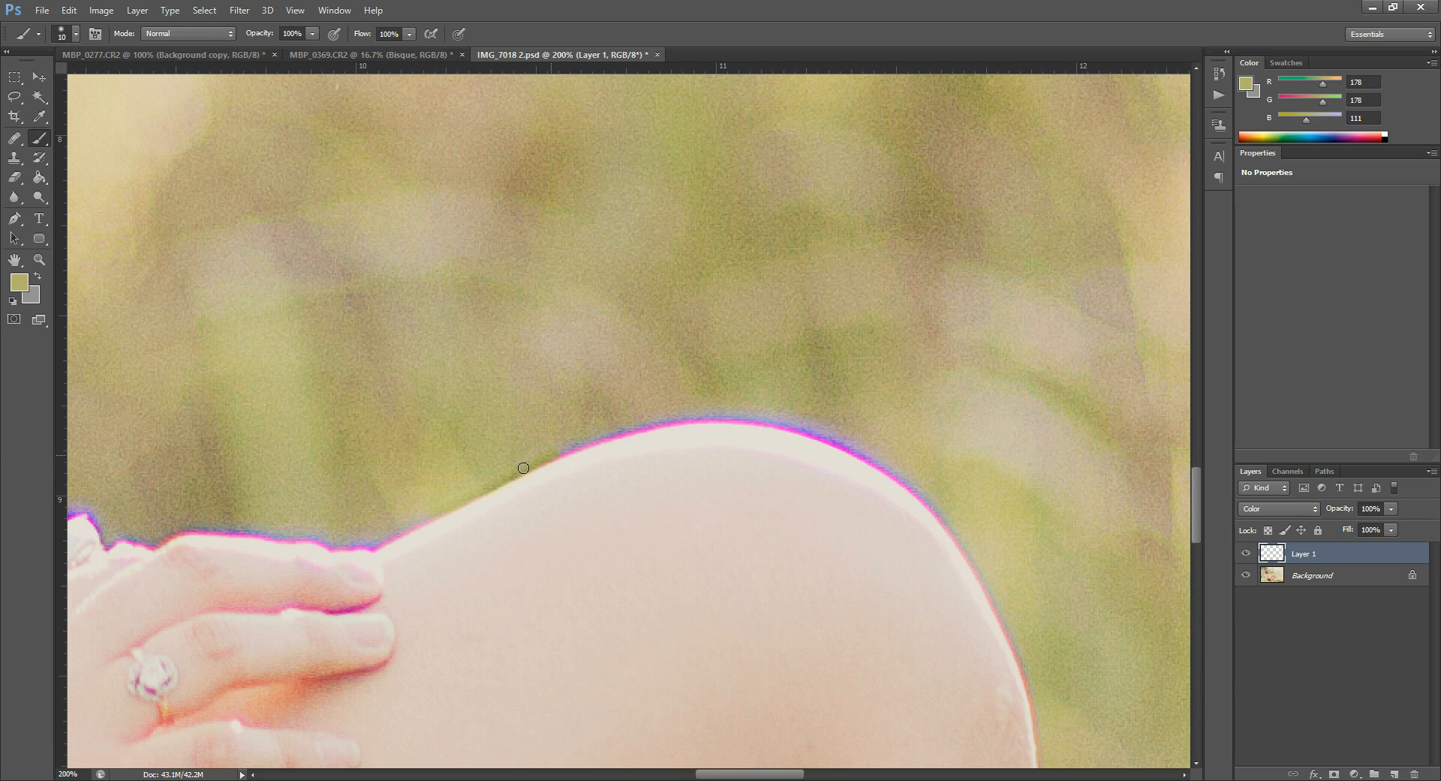
pyautogui.moveTo(522, 468); pyautogui.dragTo(663, 423)
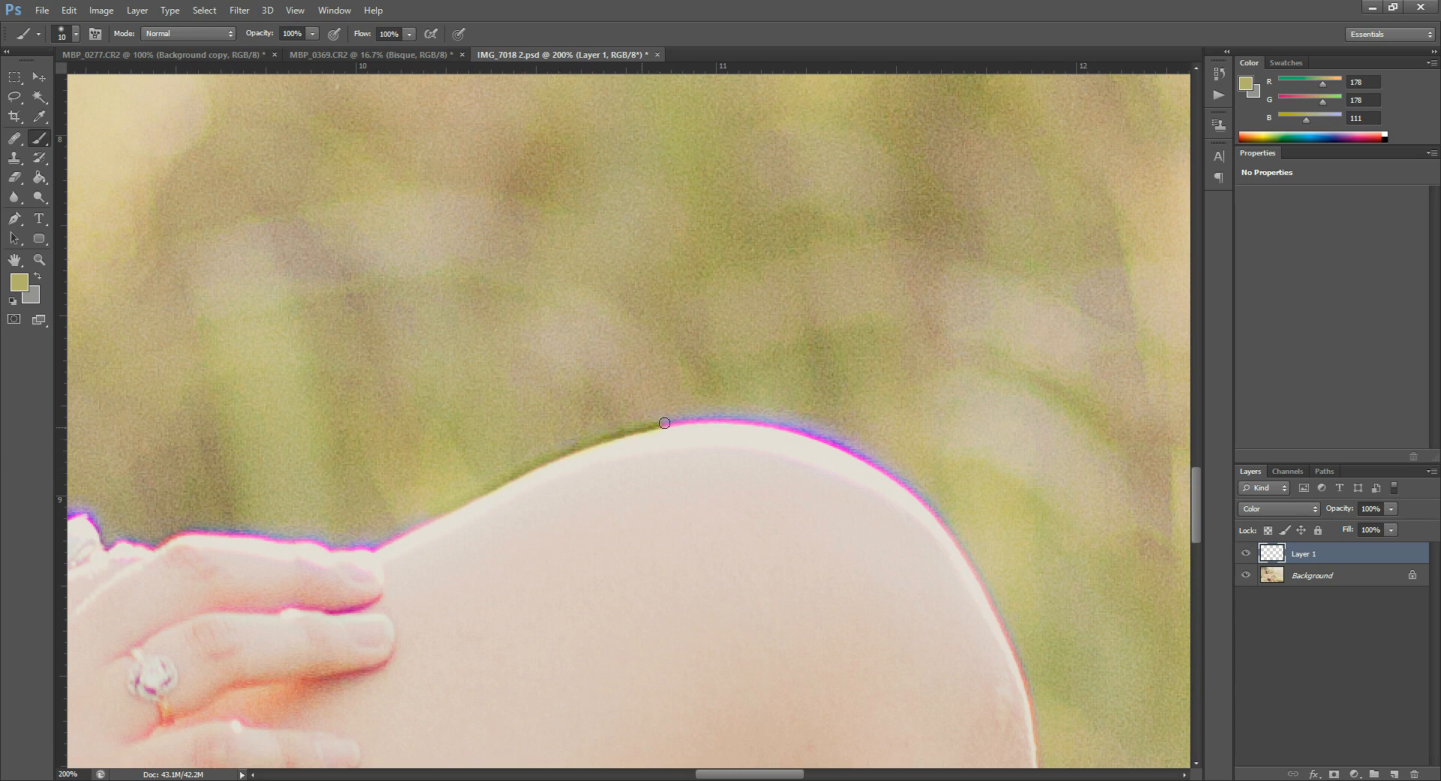
pyautogui.moveTo(663, 422); pyautogui.dragTo(821, 432)
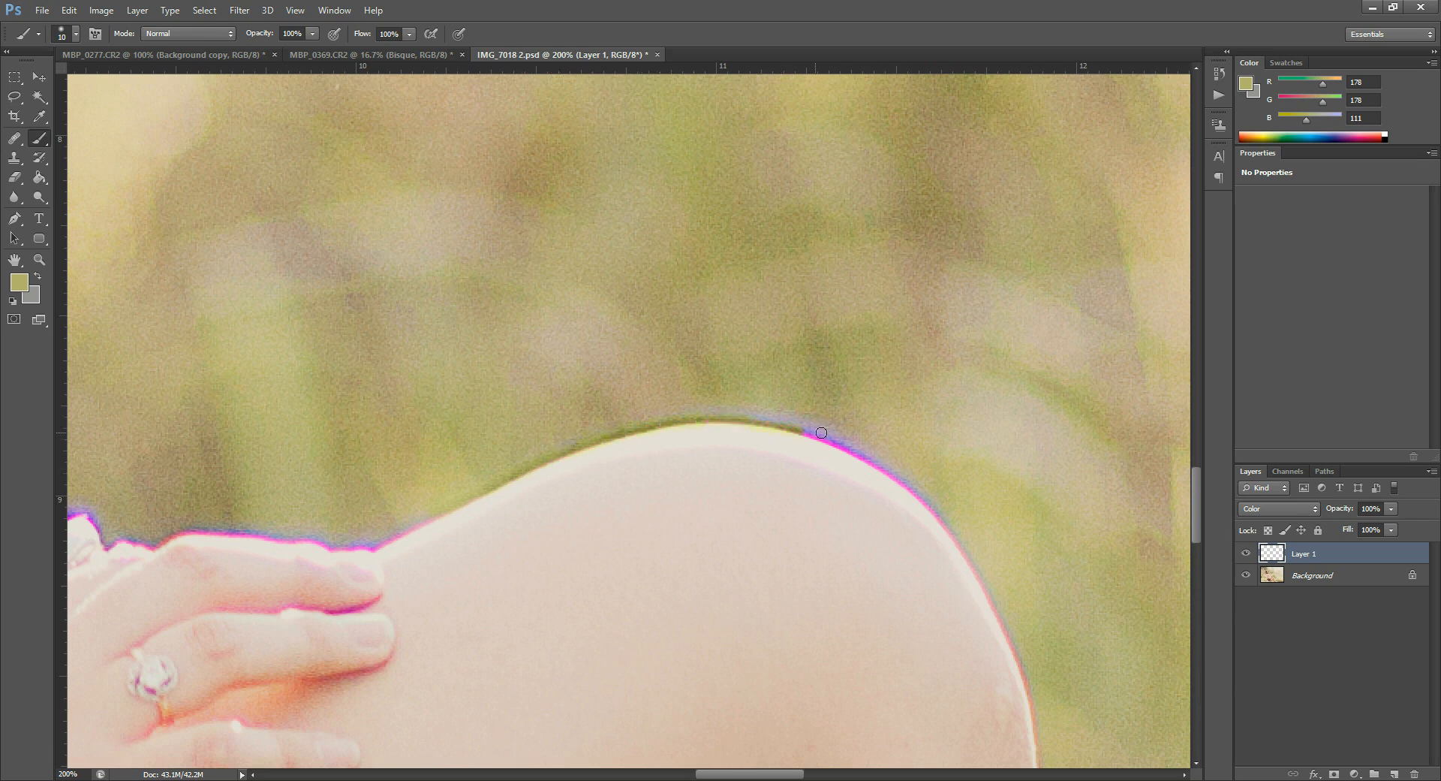
pyautogui.moveTo(821, 432); pyautogui.dragTo(837, 444)
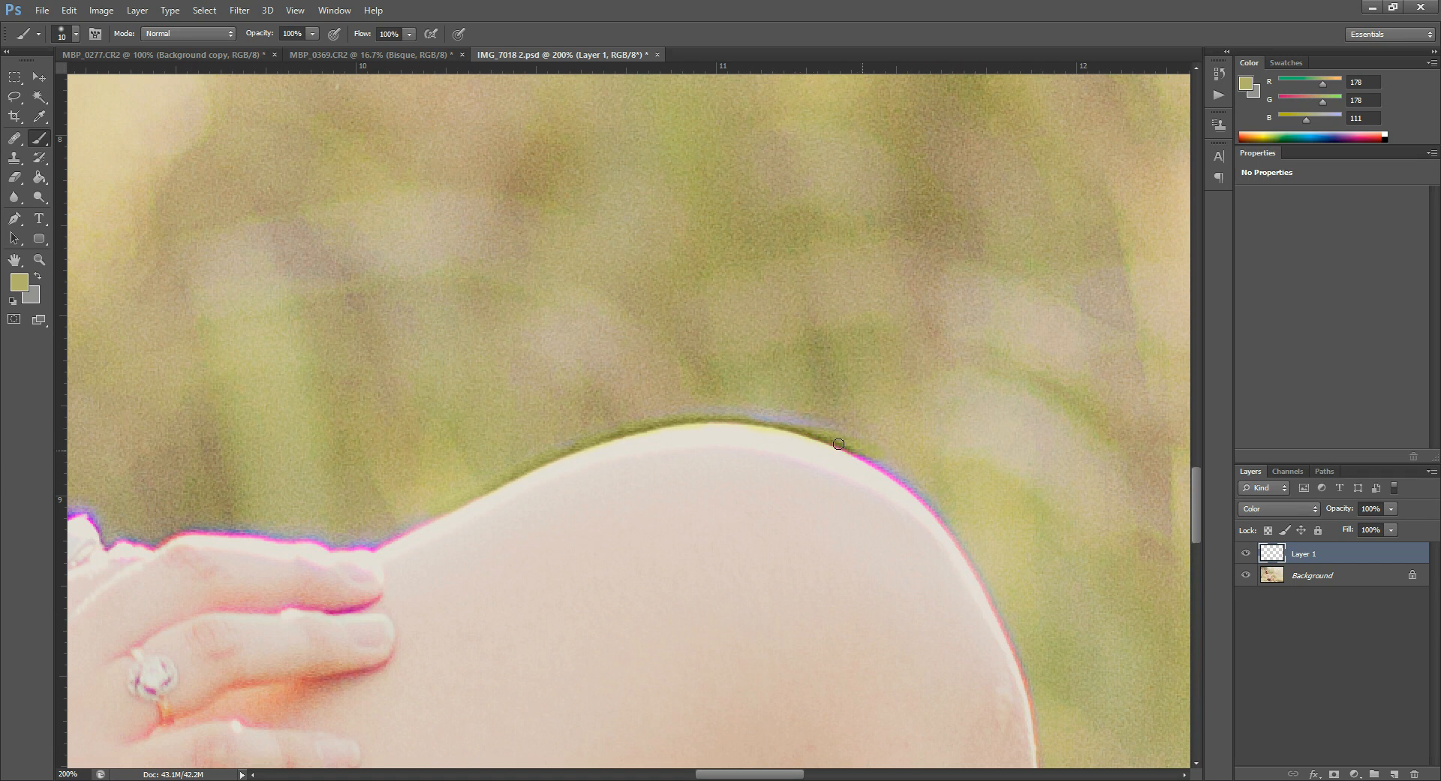
pyautogui.moveTo(837, 444); pyautogui.dragTo(883, 462)
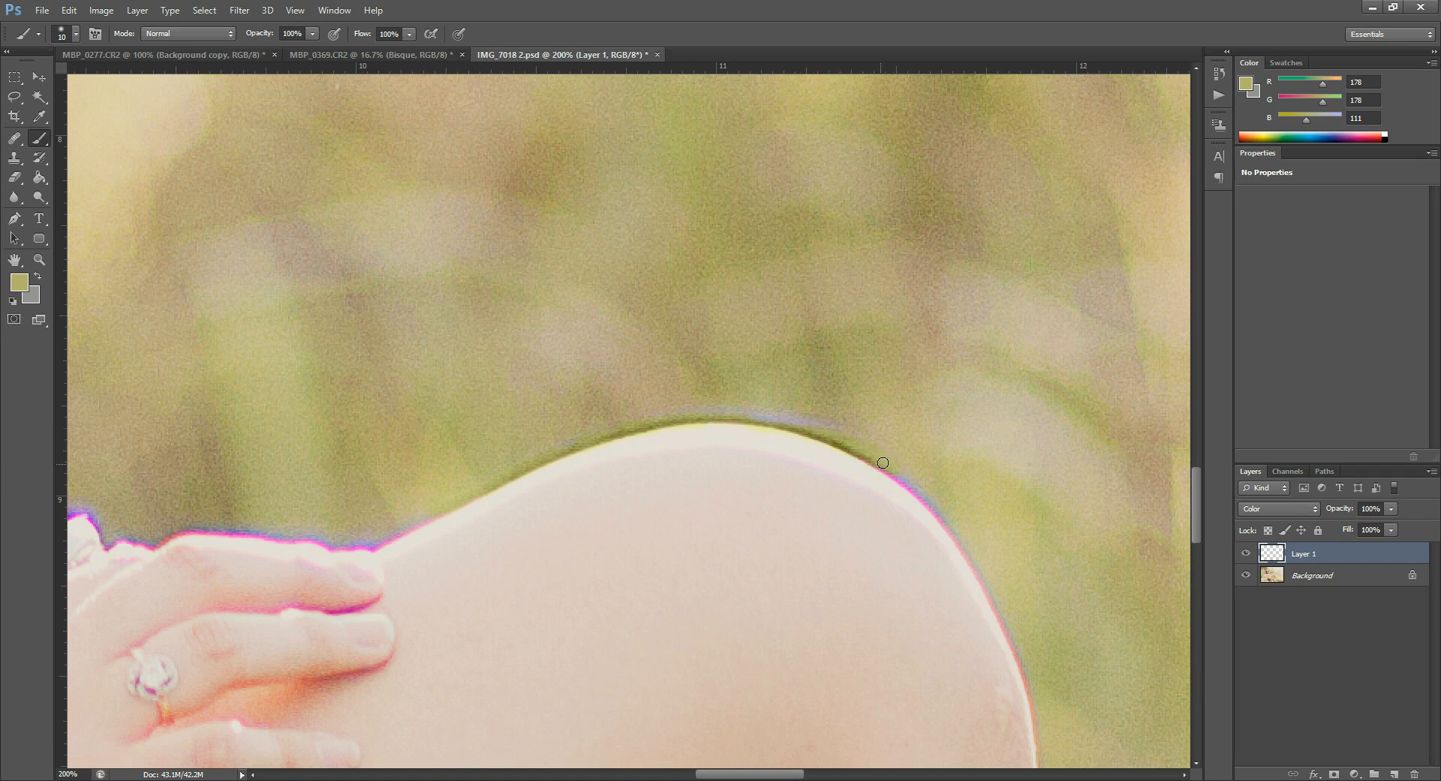
# Step: Continue painting out the fringe down the knee's right side and back along its top edge
pyautogui.moveTo(883, 463); pyautogui.dragTo(972, 561)
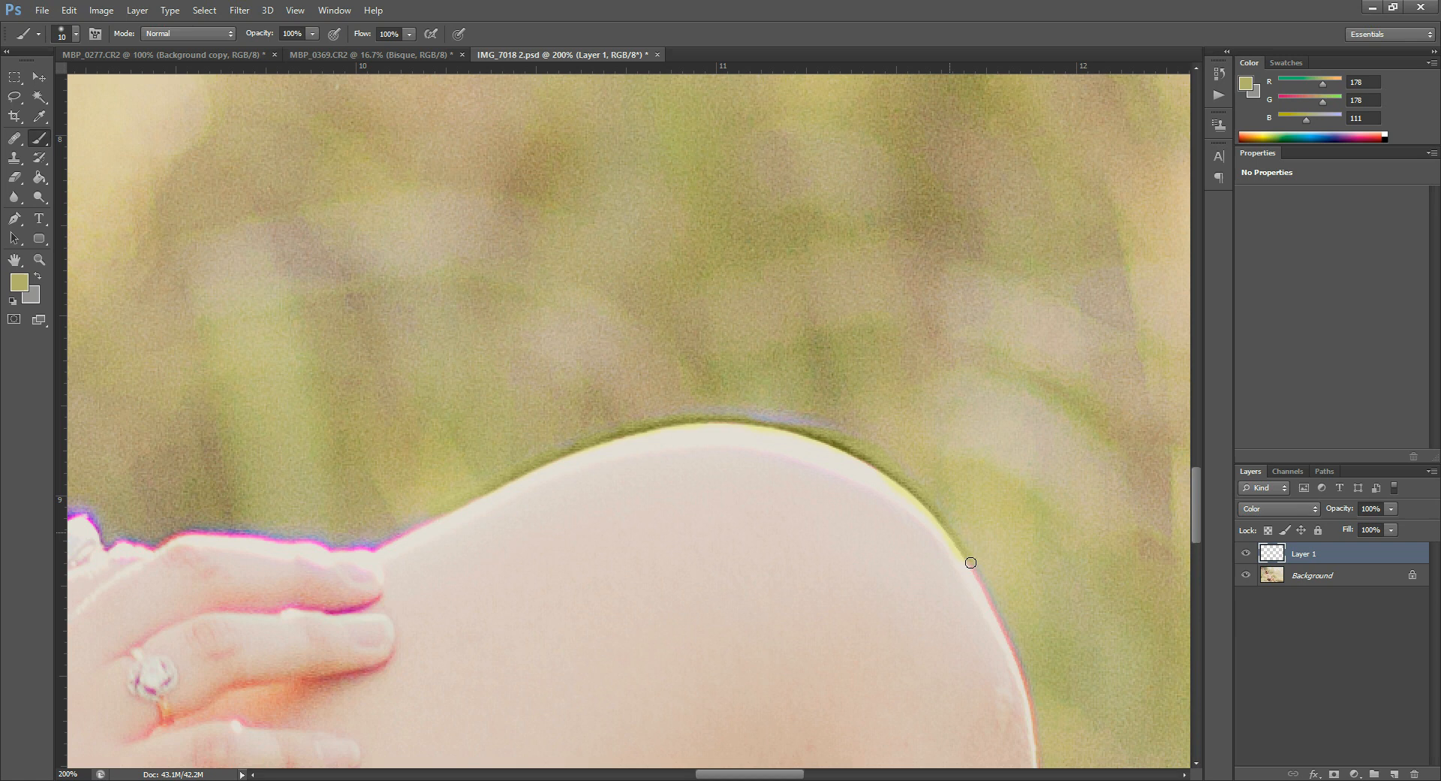
pyautogui.moveTo(971, 561); pyautogui.dragTo(1038, 716)
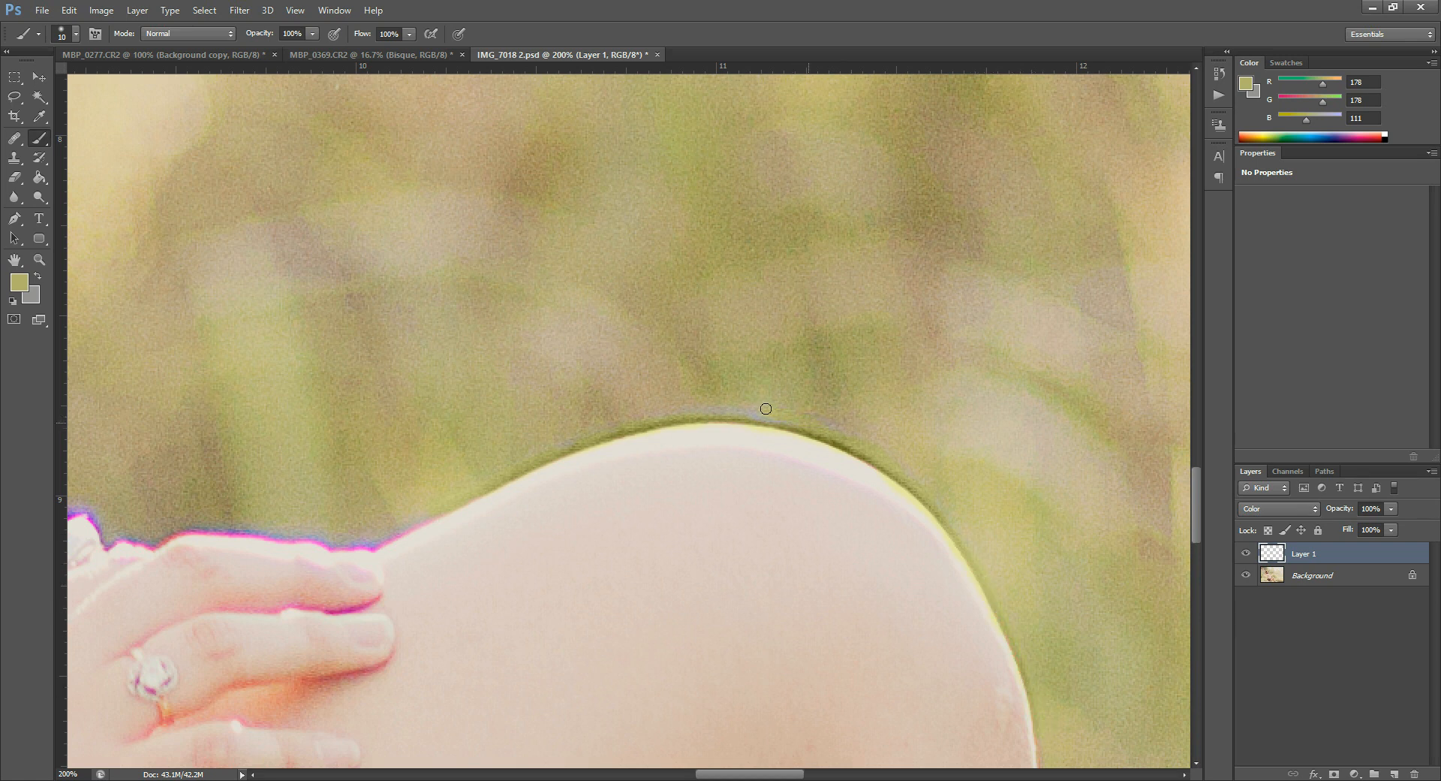
pyautogui.moveTo(766, 408); pyautogui.dragTo(708, 413)
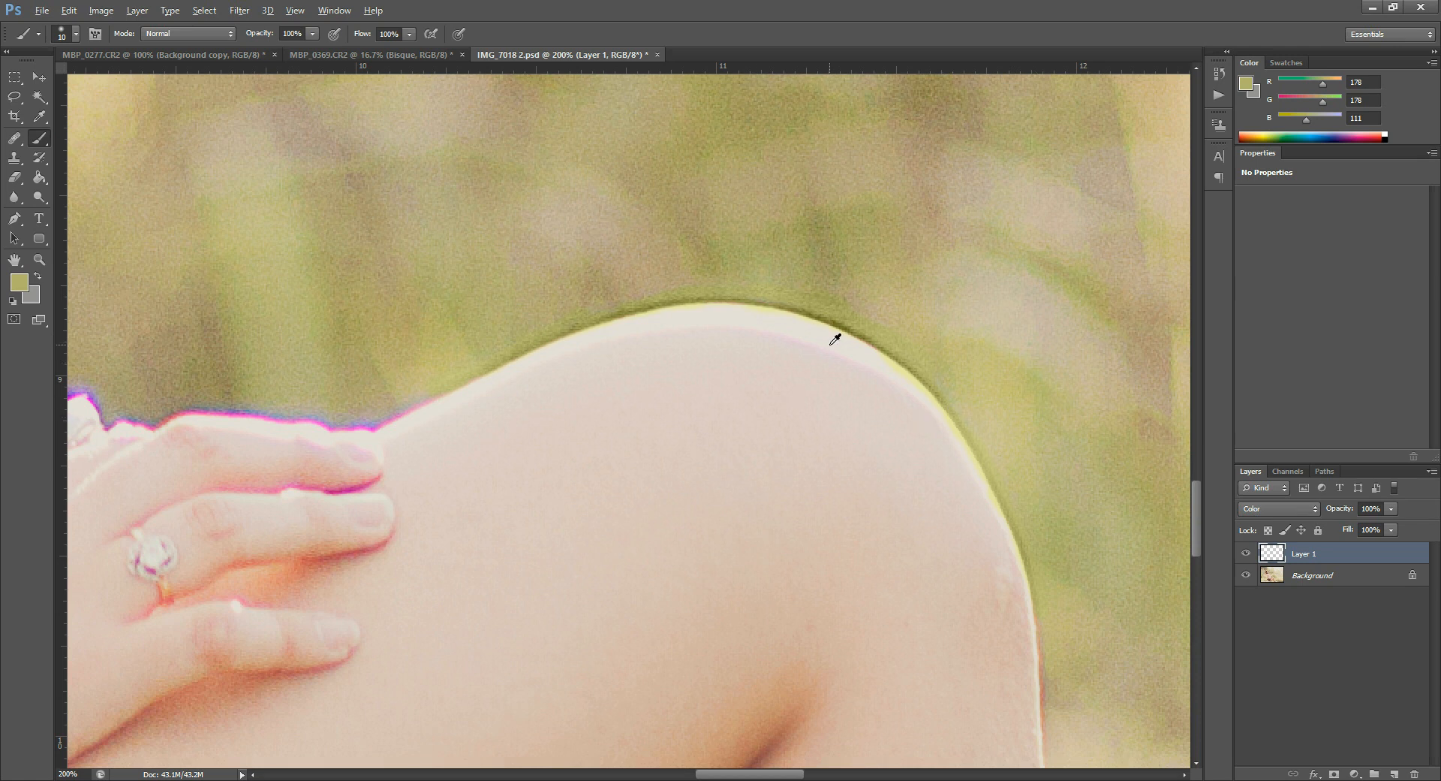
# Step: Sample the knee's skin colour and paint it along the knee's pink edge
pyautogui.click(834, 338)
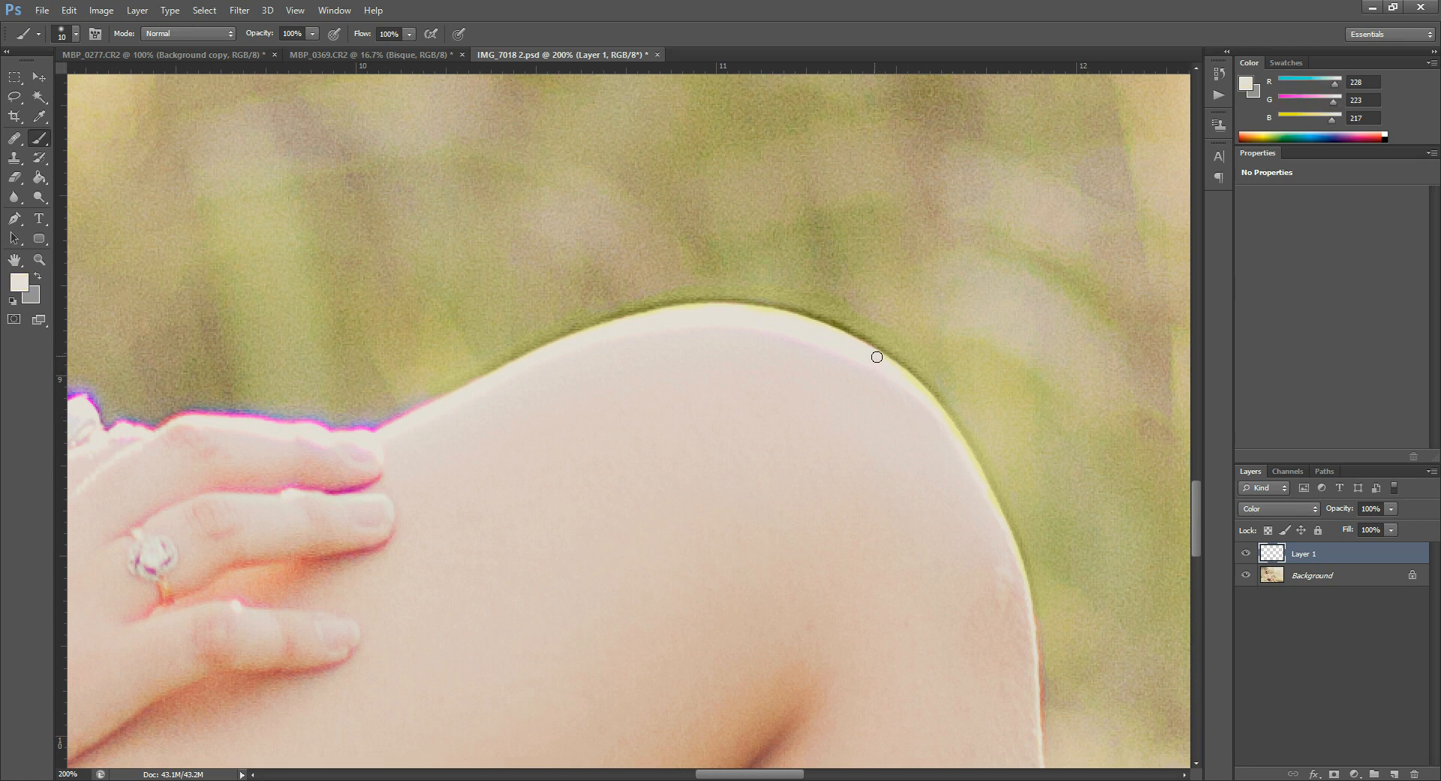
pyautogui.moveTo(875, 358); pyautogui.dragTo(979, 478)
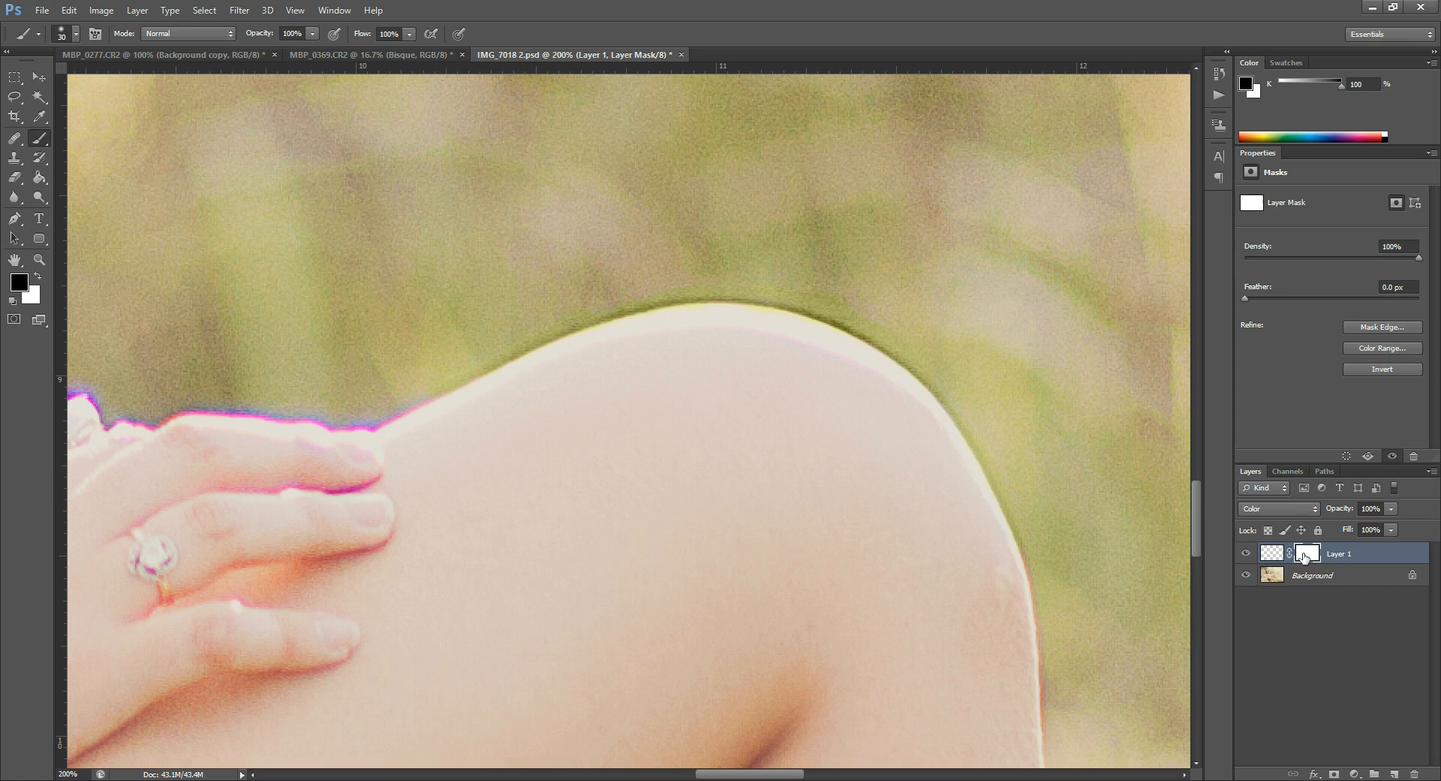
# Step: Target Layer 1's pixels rather than its mask and brush skin tone over the fingers' magenta fringe
pyautogui.click(1272, 553)
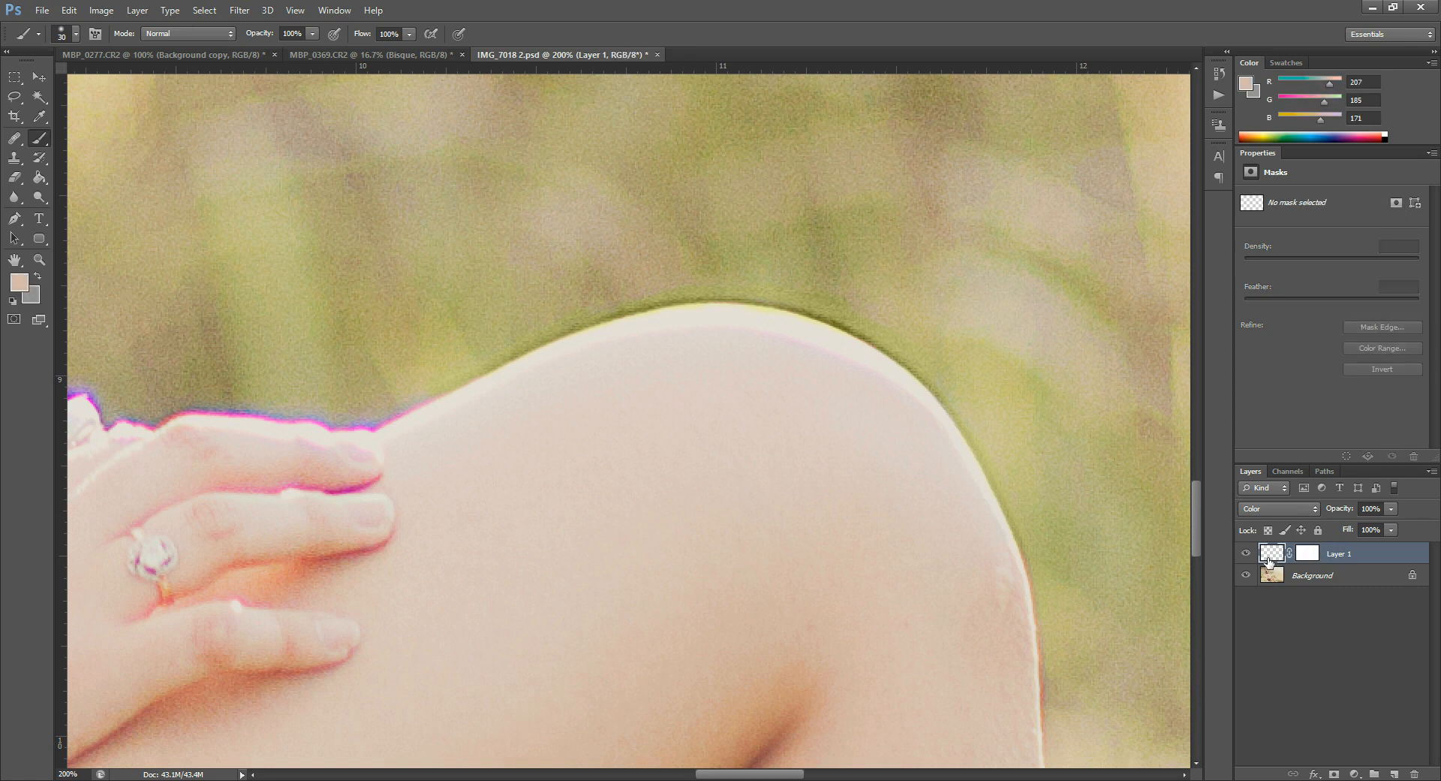
pyautogui.moveTo(143, 313)
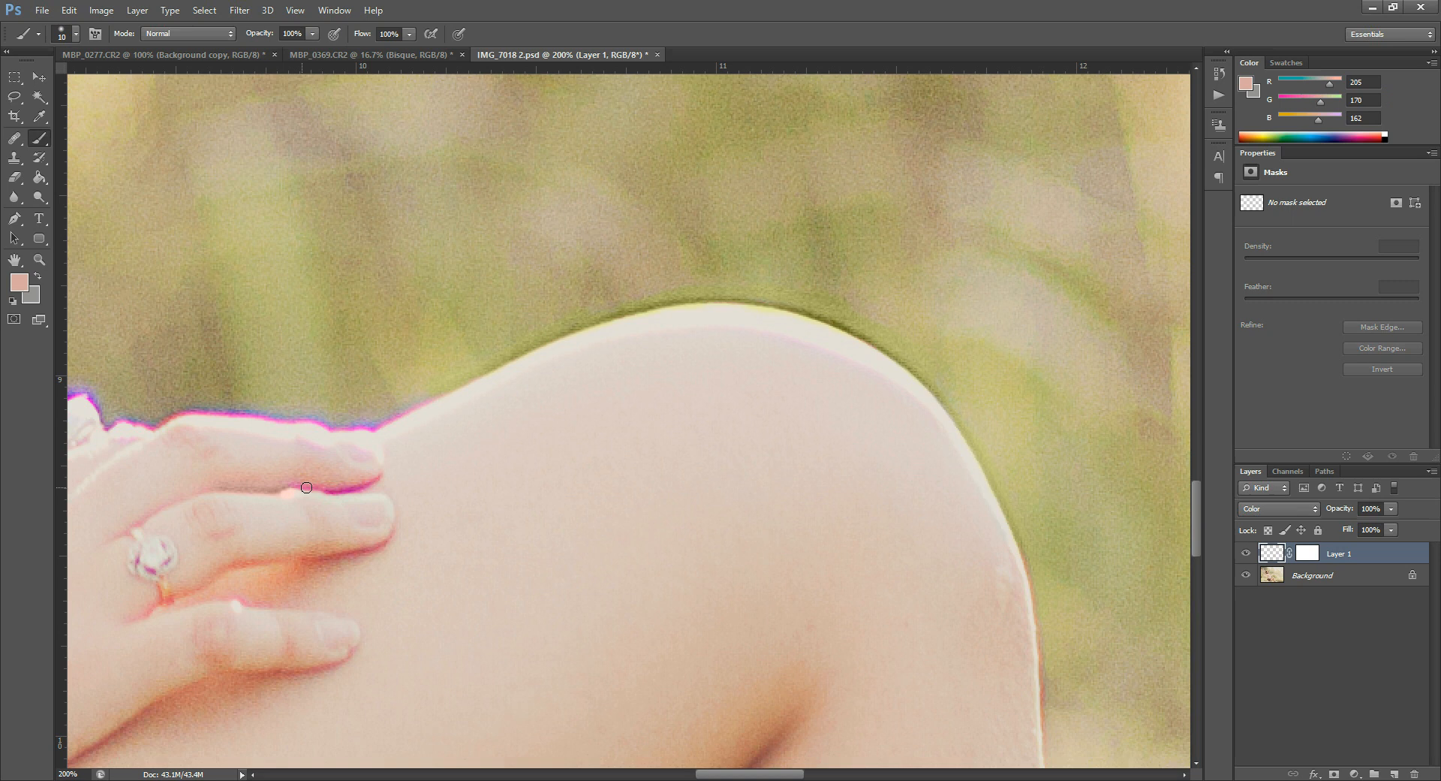
pyautogui.moveTo(306, 487); pyautogui.dragTo(382, 461)
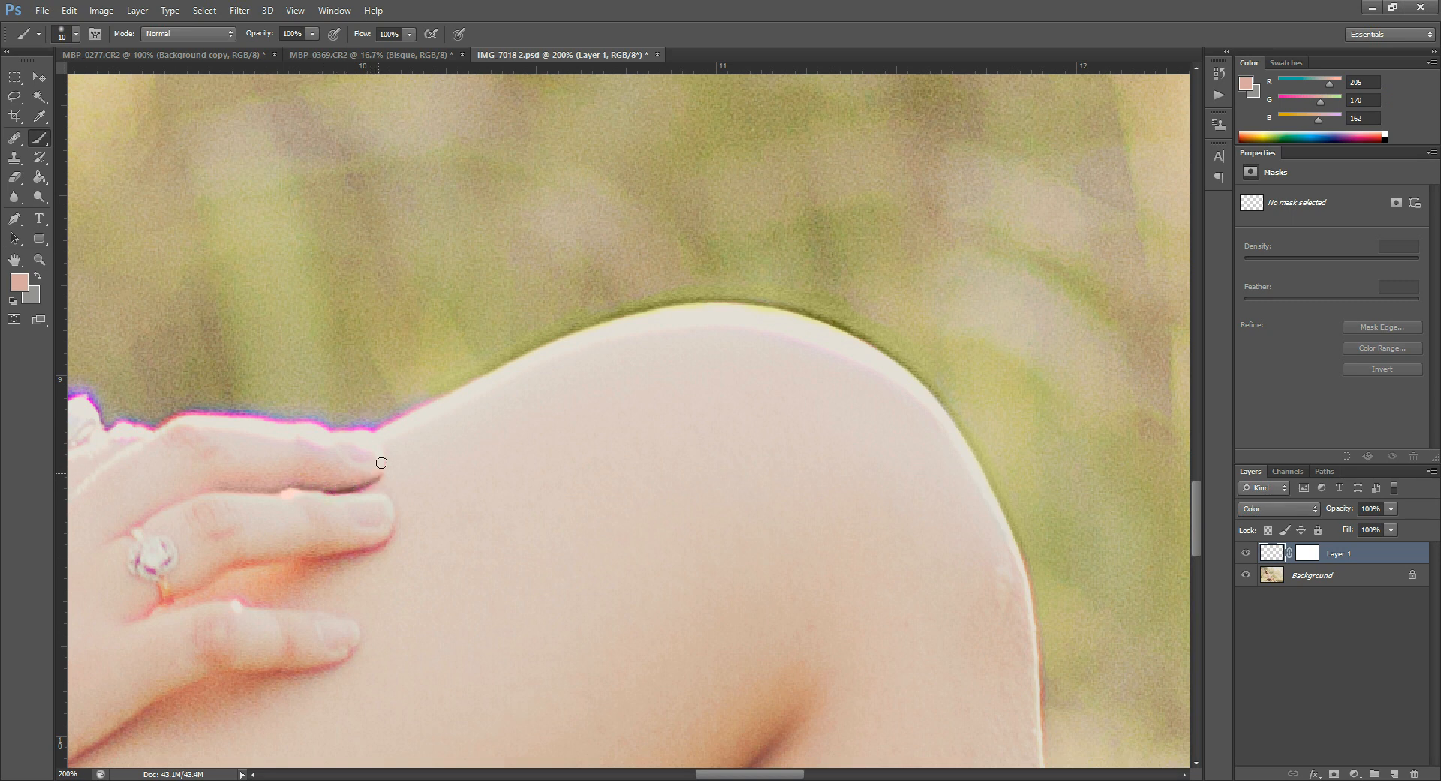
pyautogui.moveTo(4, 231)
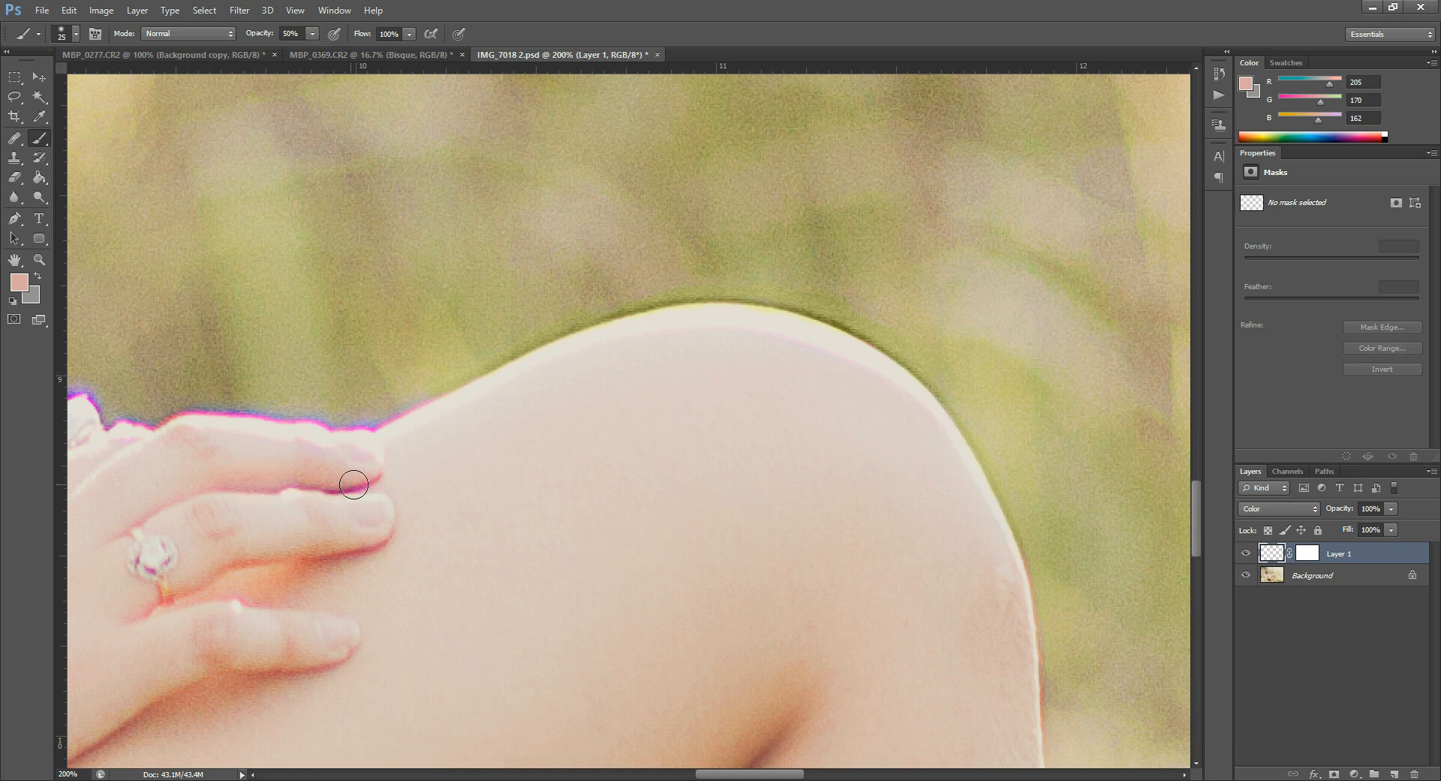
pyautogui.moveTo(355, 485); pyautogui.dragTo(341, 561)
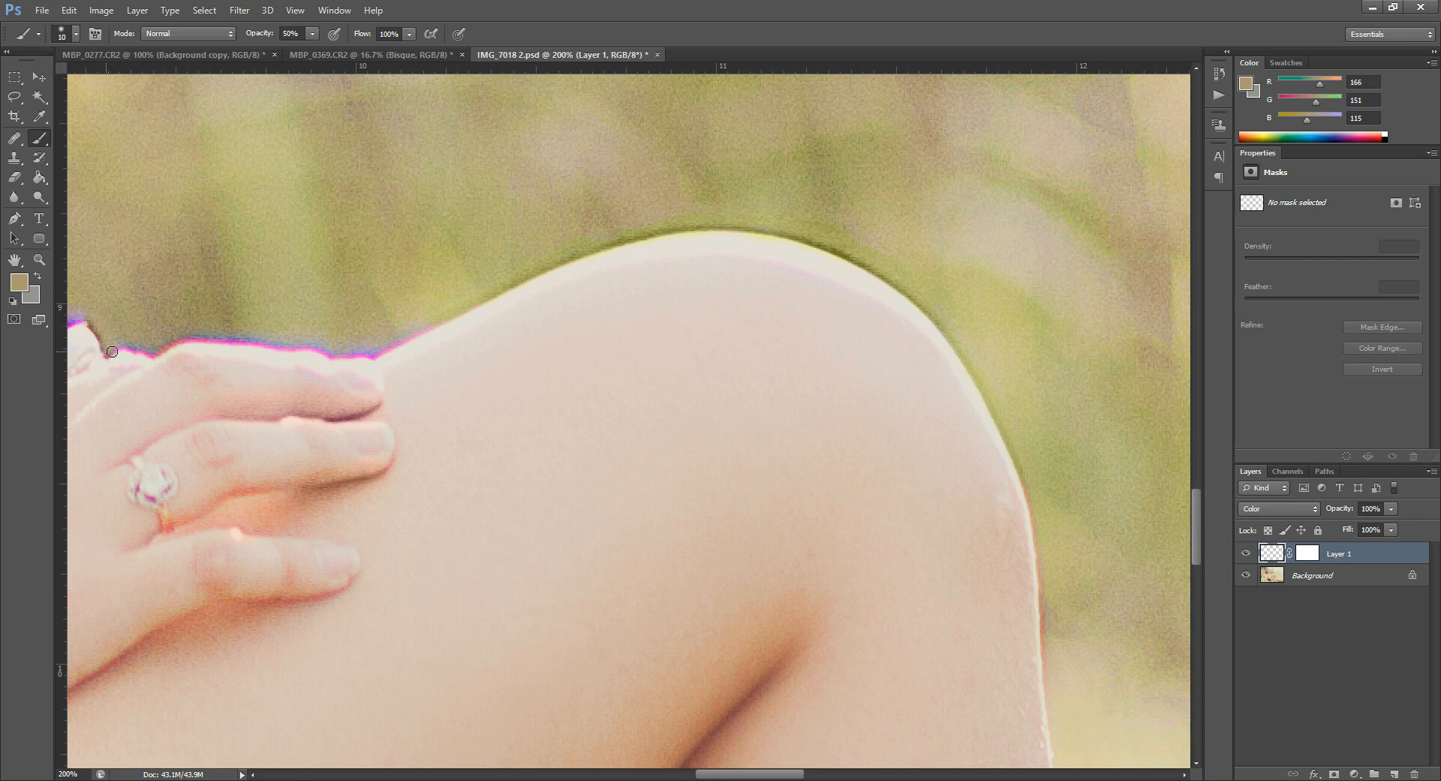
# Step: Brush out the blue fringe along the thigh edge left of the hand, then the fringe right of it
pyautogui.moveTo(113, 351); pyautogui.dragTo(156, 347)
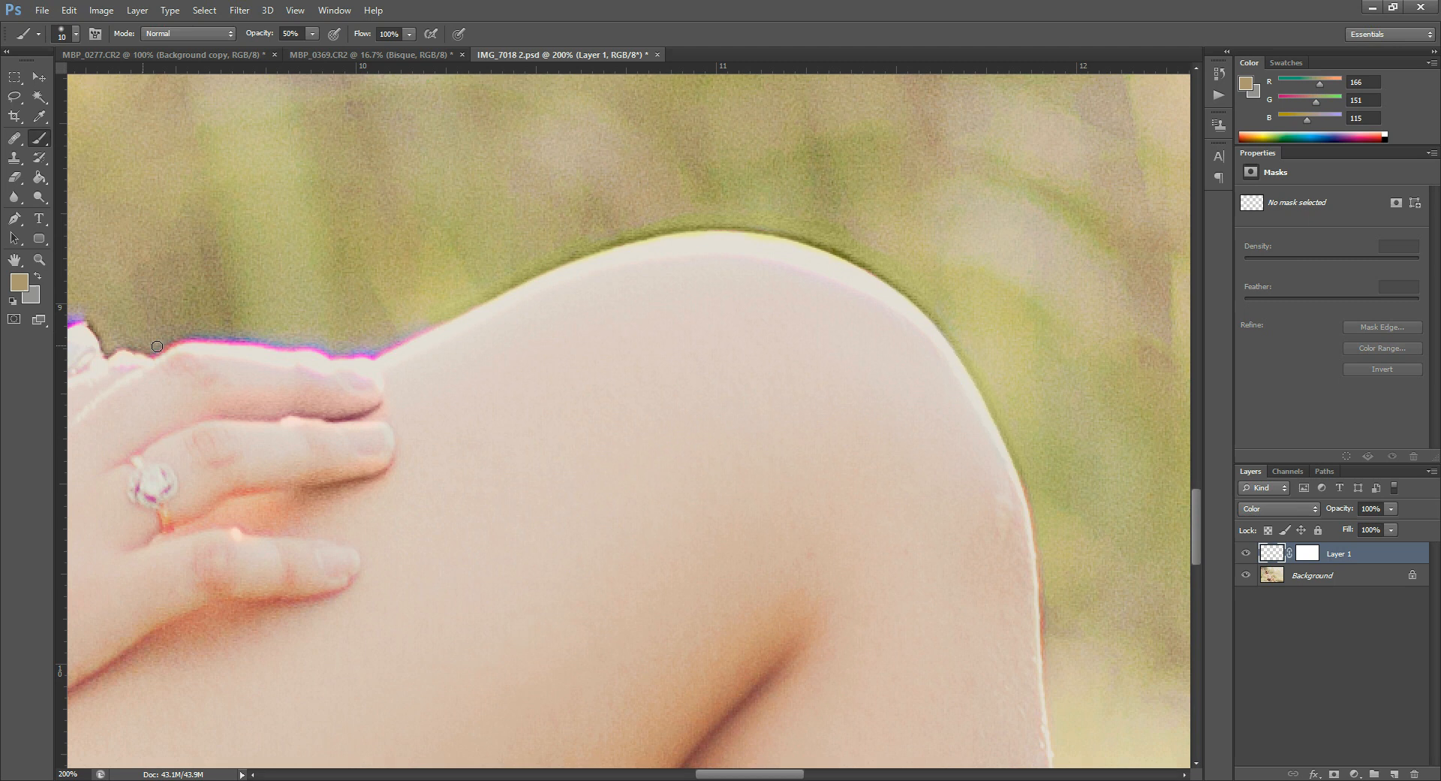
pyautogui.moveTo(156, 347); pyautogui.dragTo(229, 344)
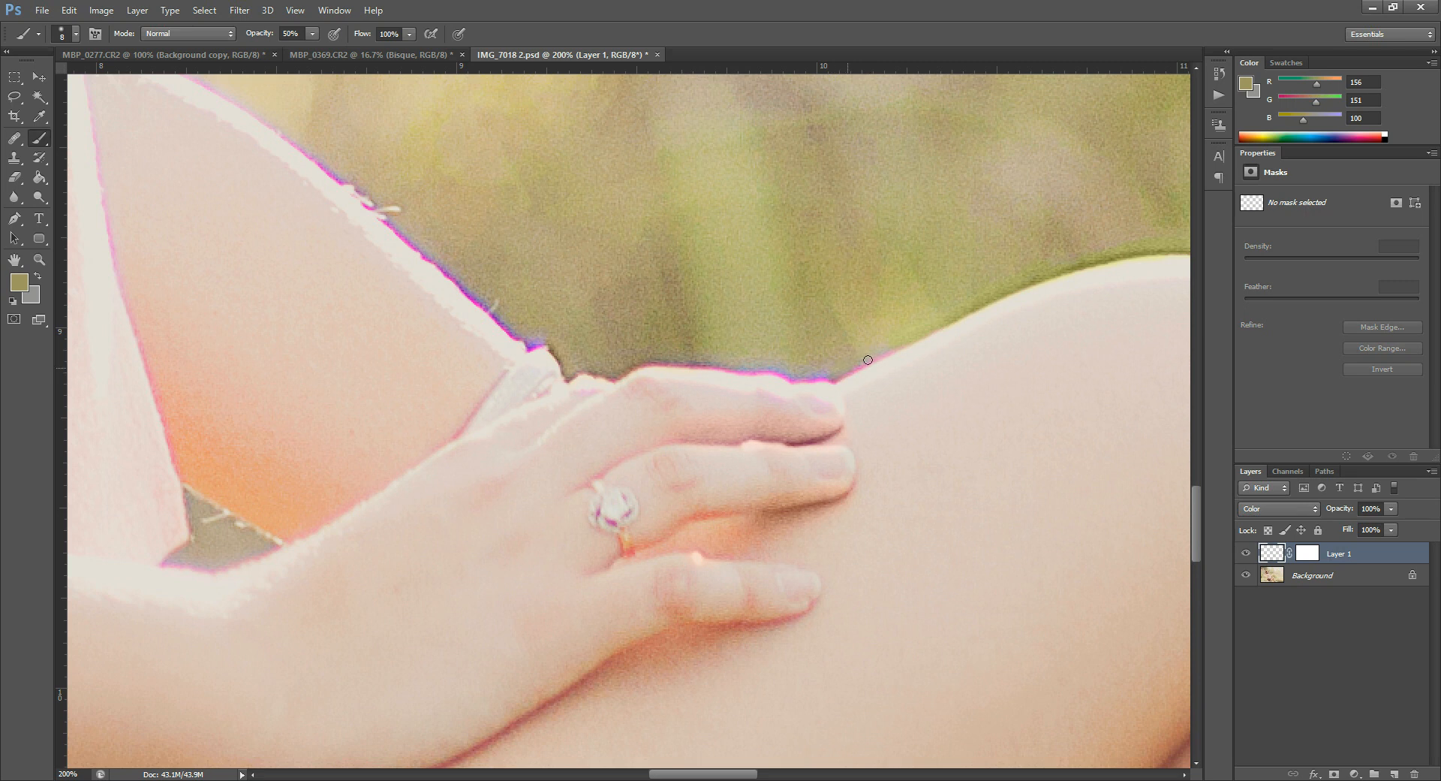
pyautogui.moveTo(881, 348)
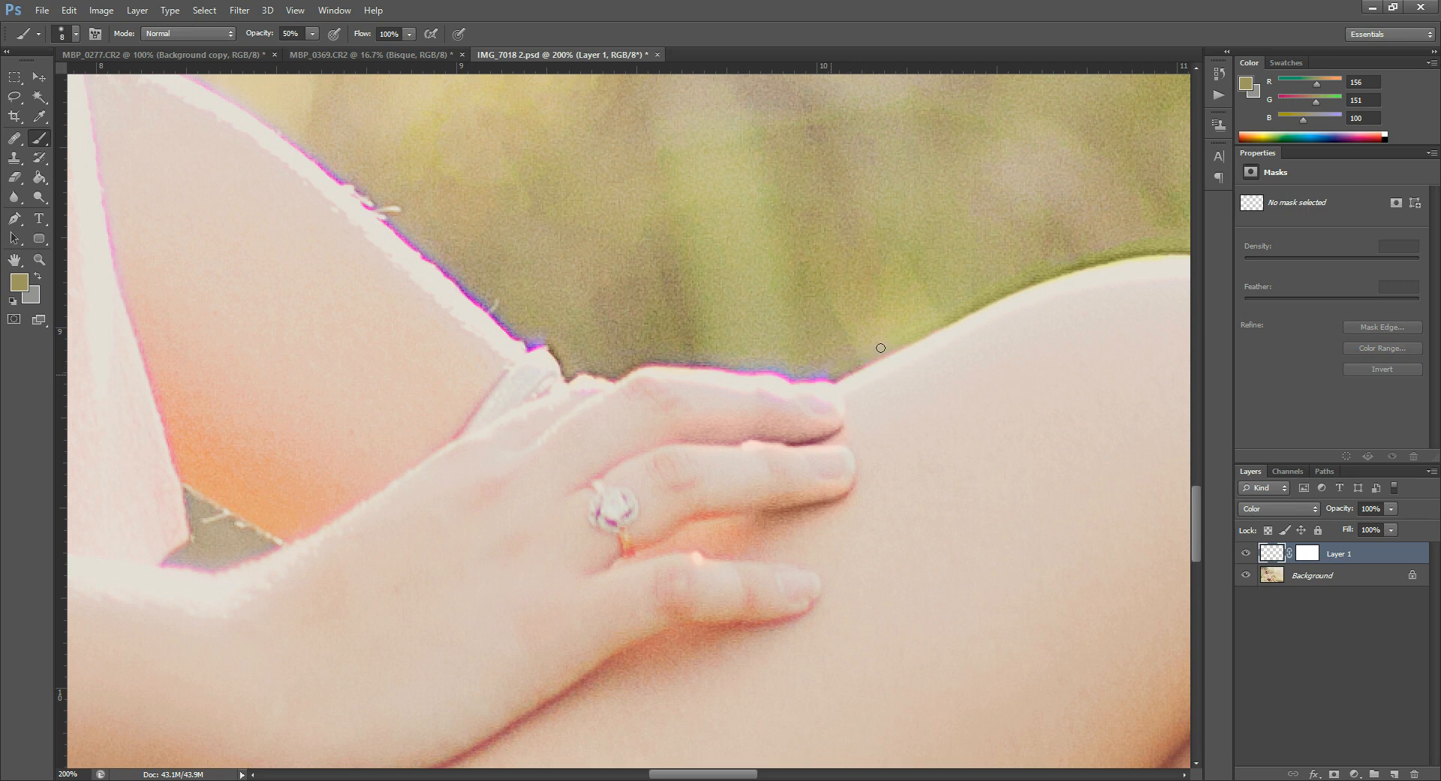
pyautogui.moveTo(881, 348); pyautogui.dragTo(819, 378)
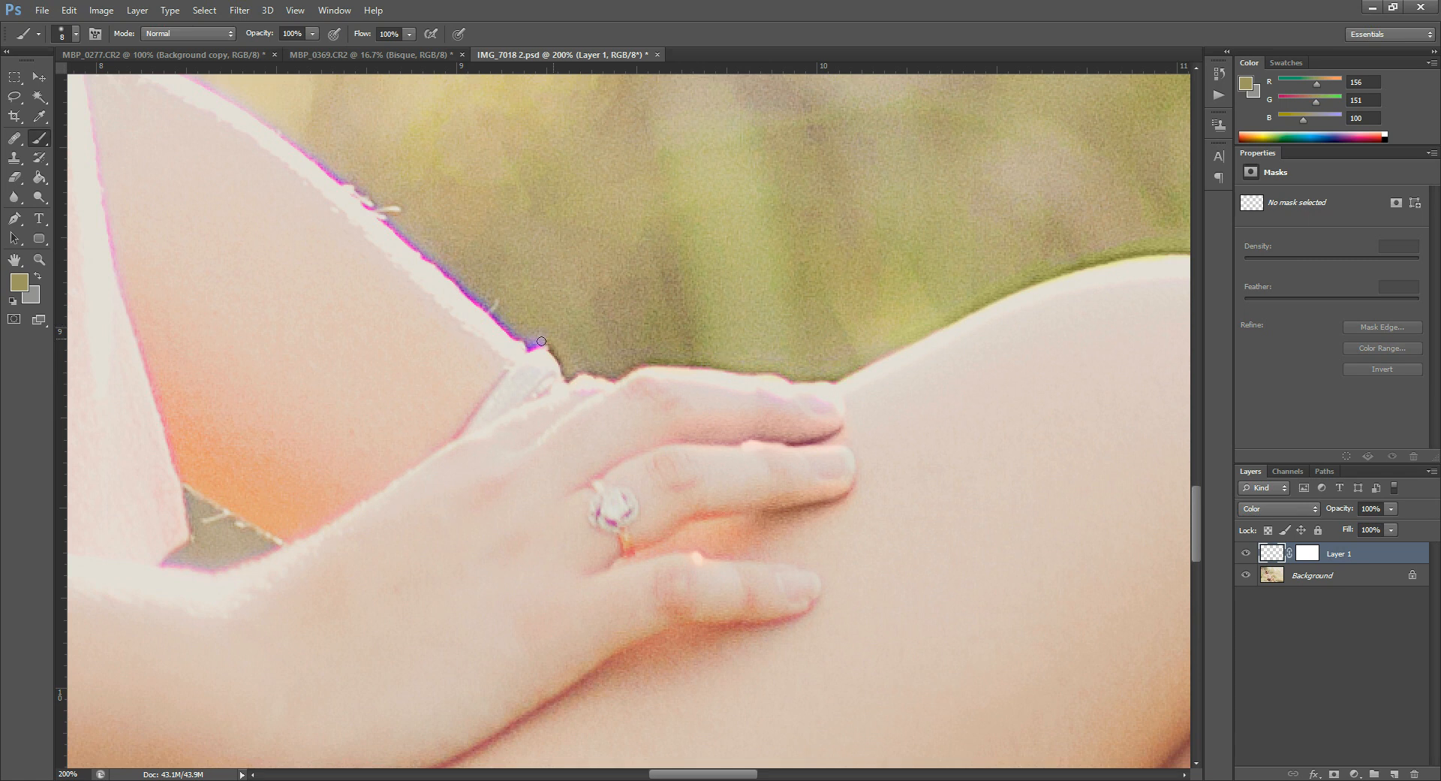
# Step: Paint out the purple fringe up the left leg's edge on the colour layer, then target its mask
pyautogui.moveTo(542, 341); pyautogui.dragTo(457, 291)
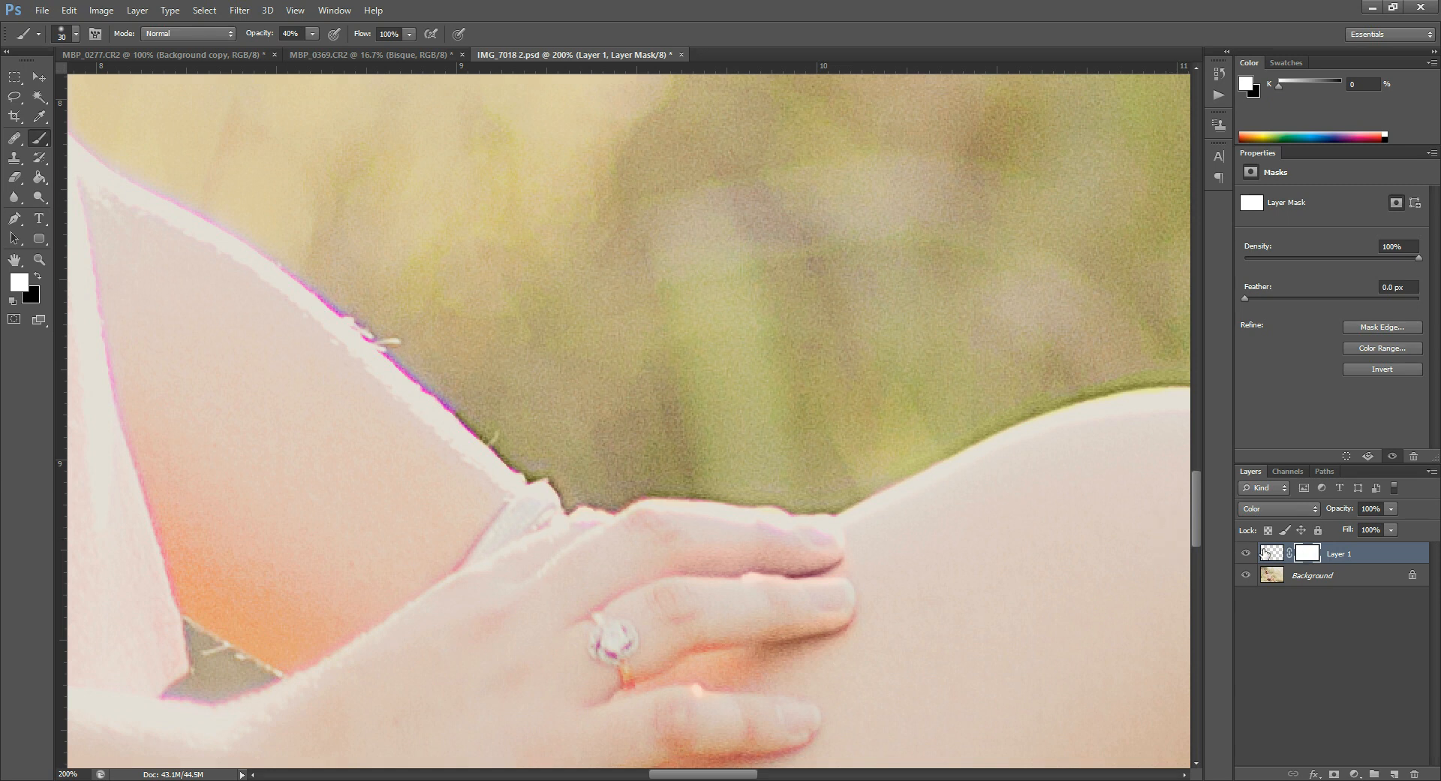
pyautogui.click(1273, 553)
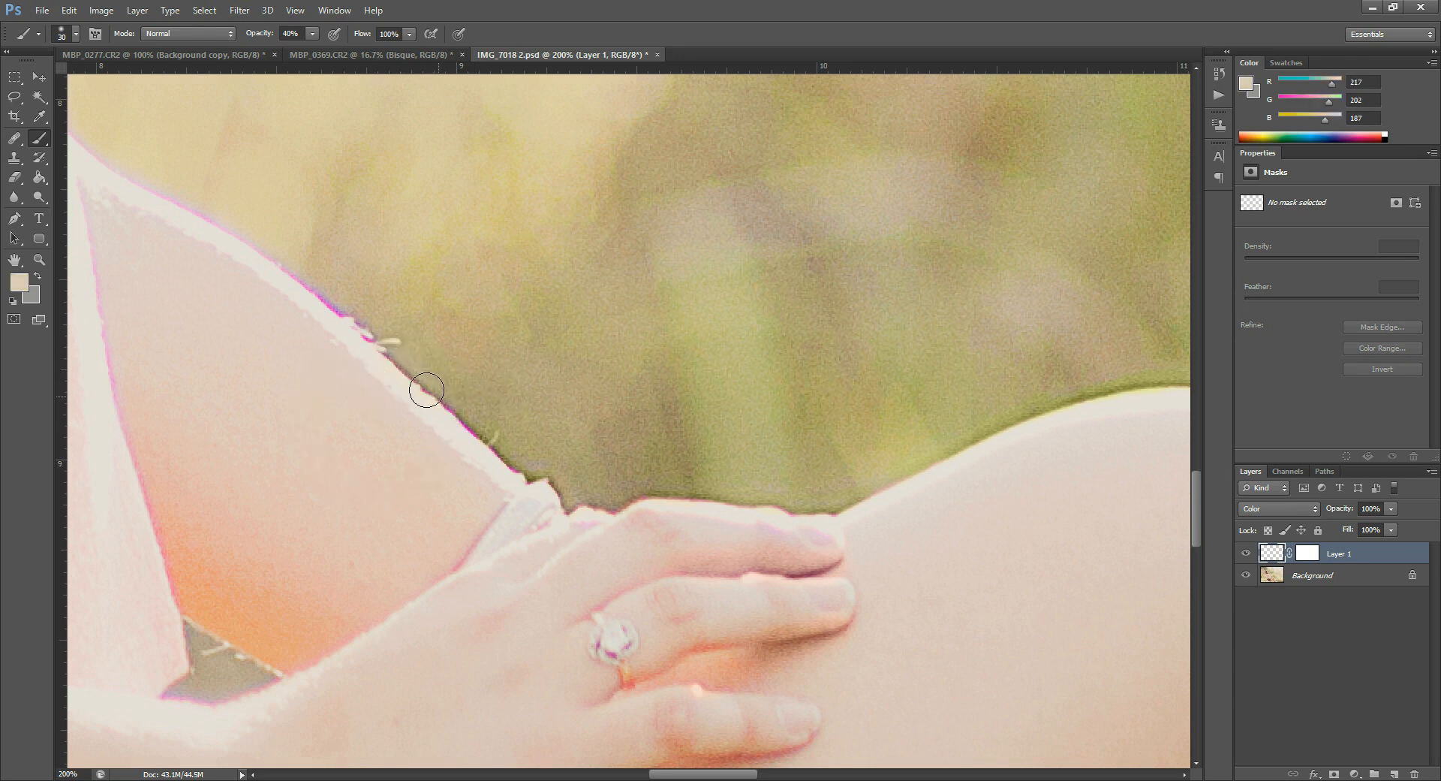
pyautogui.moveTo(425, 389); pyautogui.dragTo(477, 447)
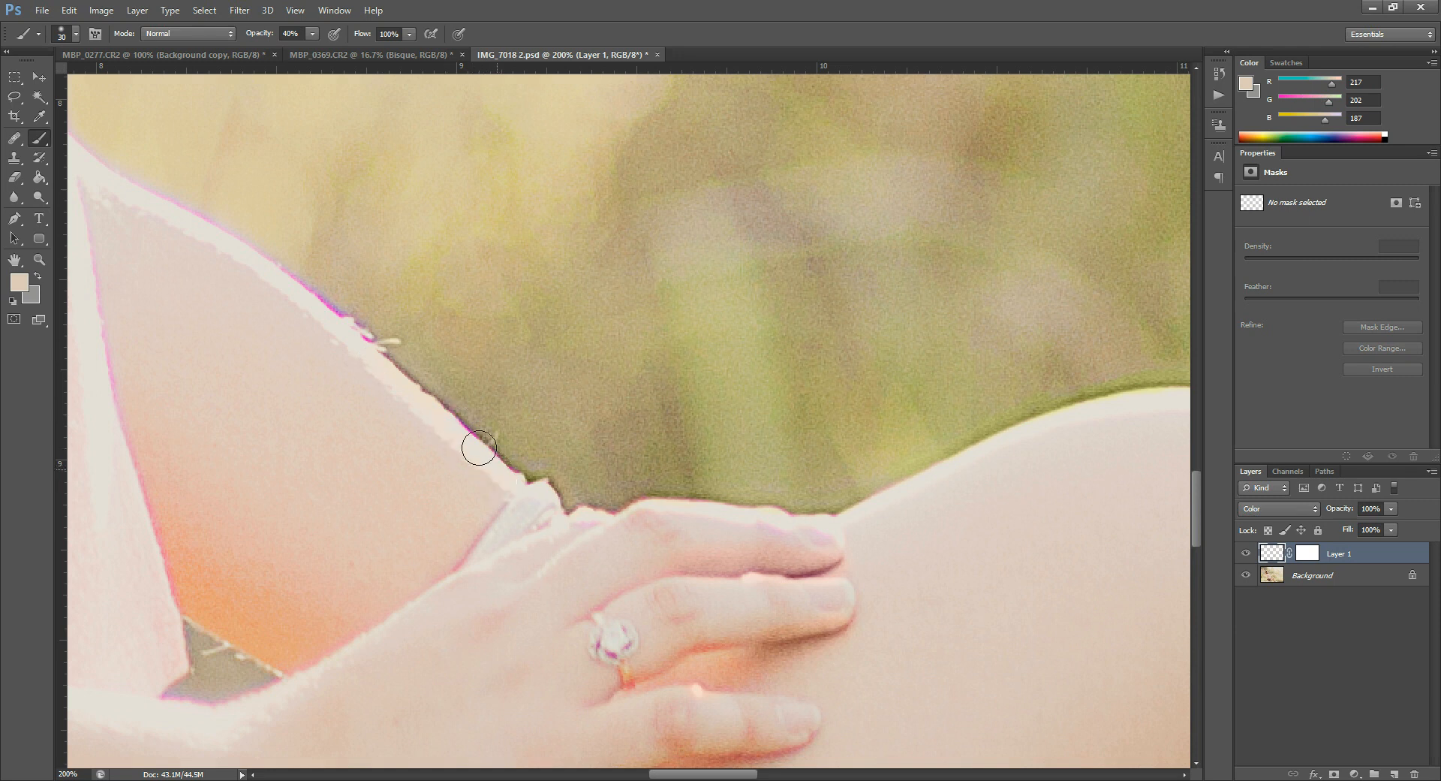
pyautogui.moveTo(477, 448); pyautogui.dragTo(312, 322)
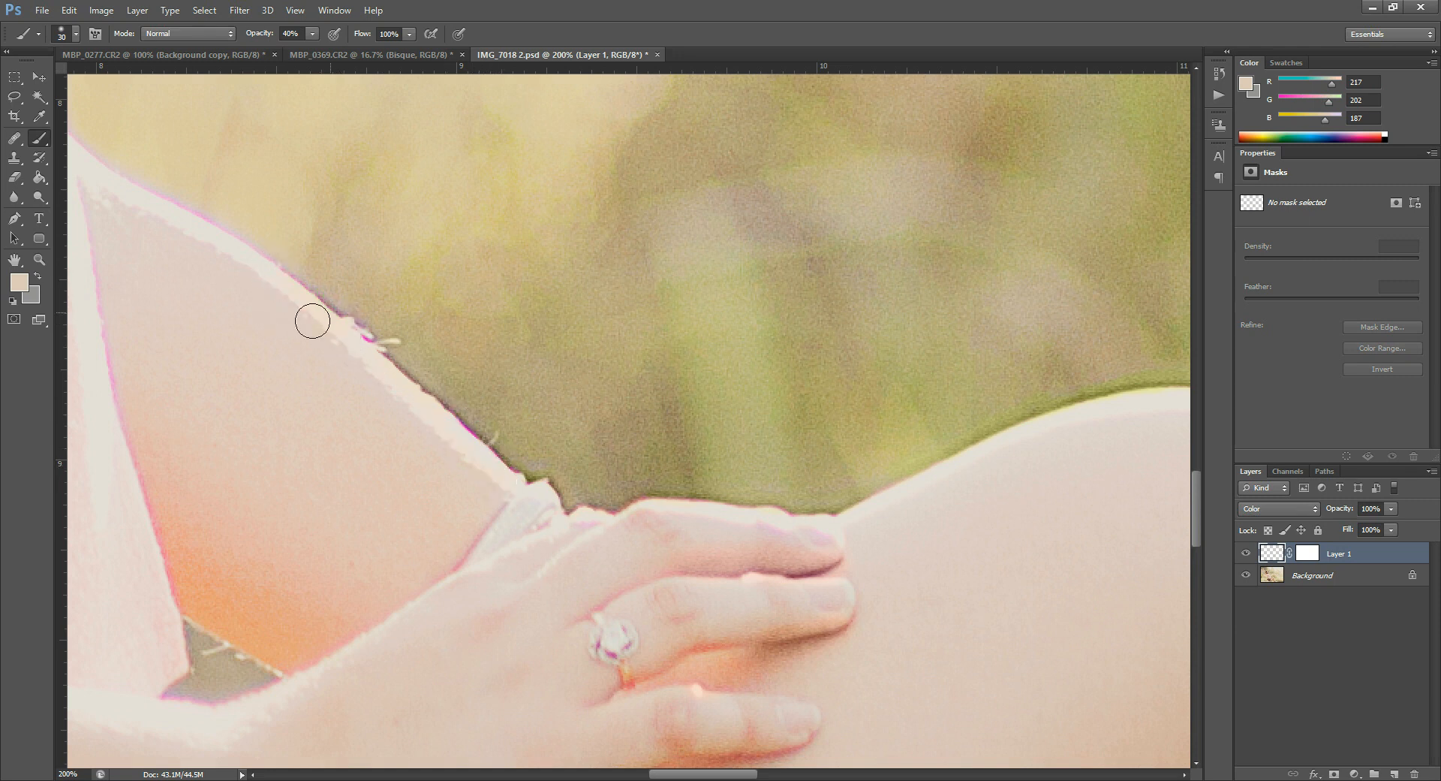
pyautogui.moveTo(312, 322); pyautogui.dragTo(249, 238)
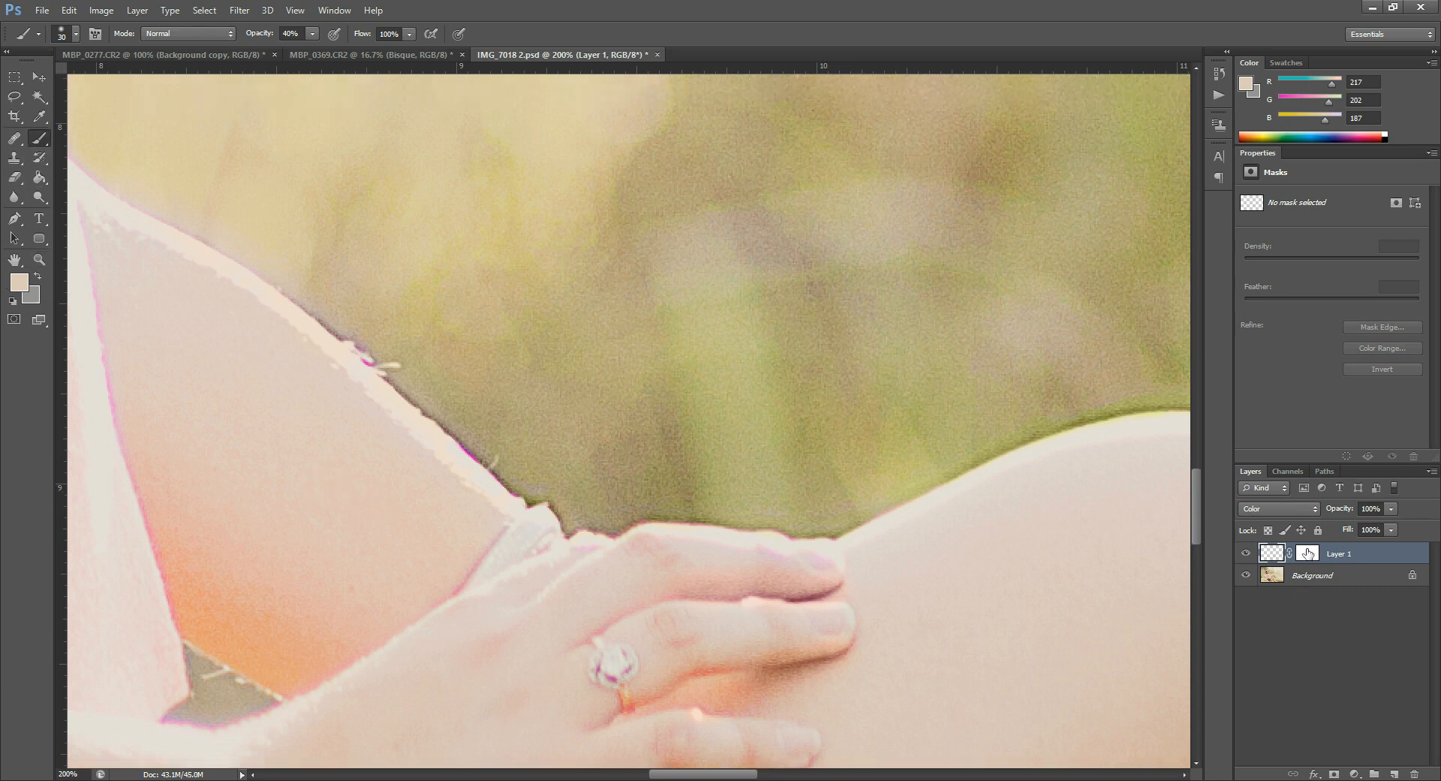
pyautogui.click(1369, 456)
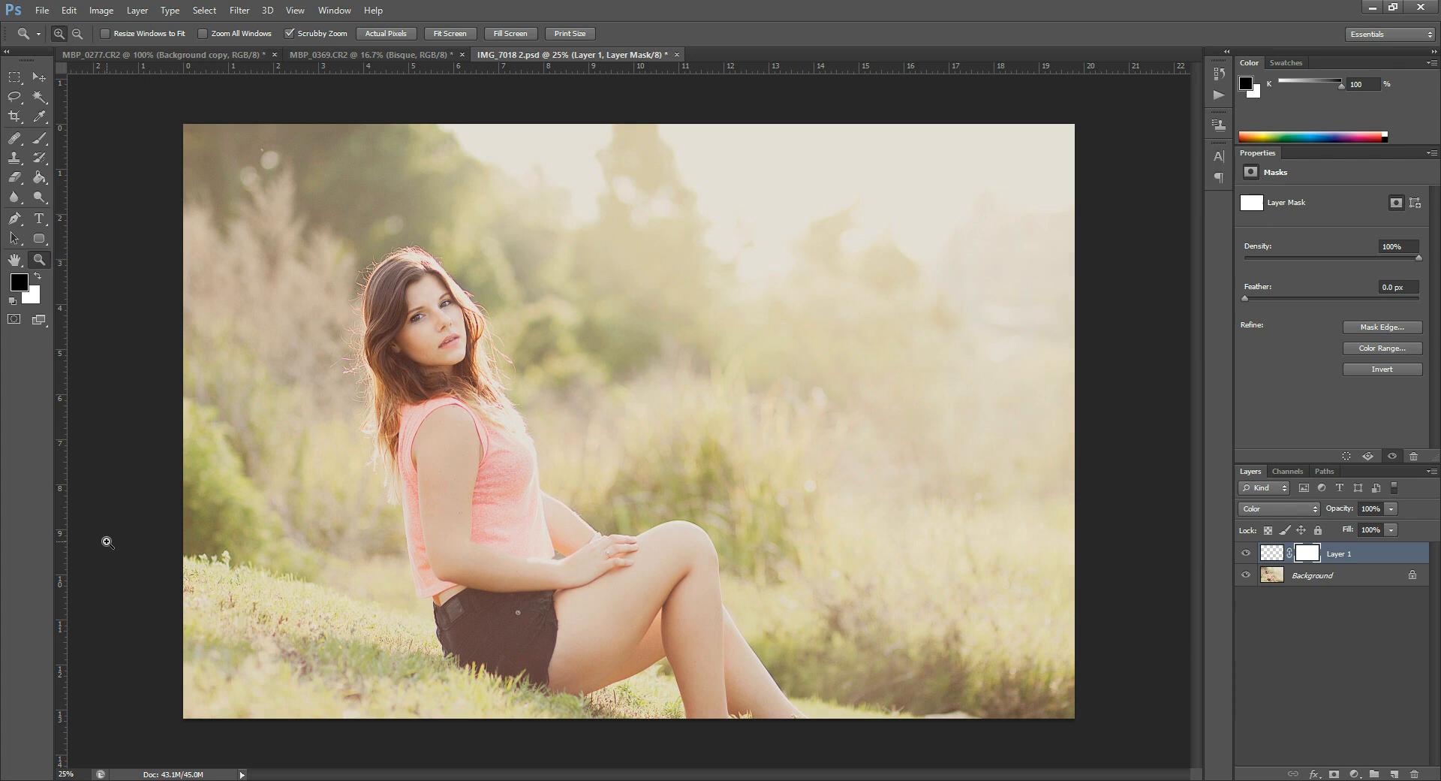
pyautogui.moveTo(118, 535)
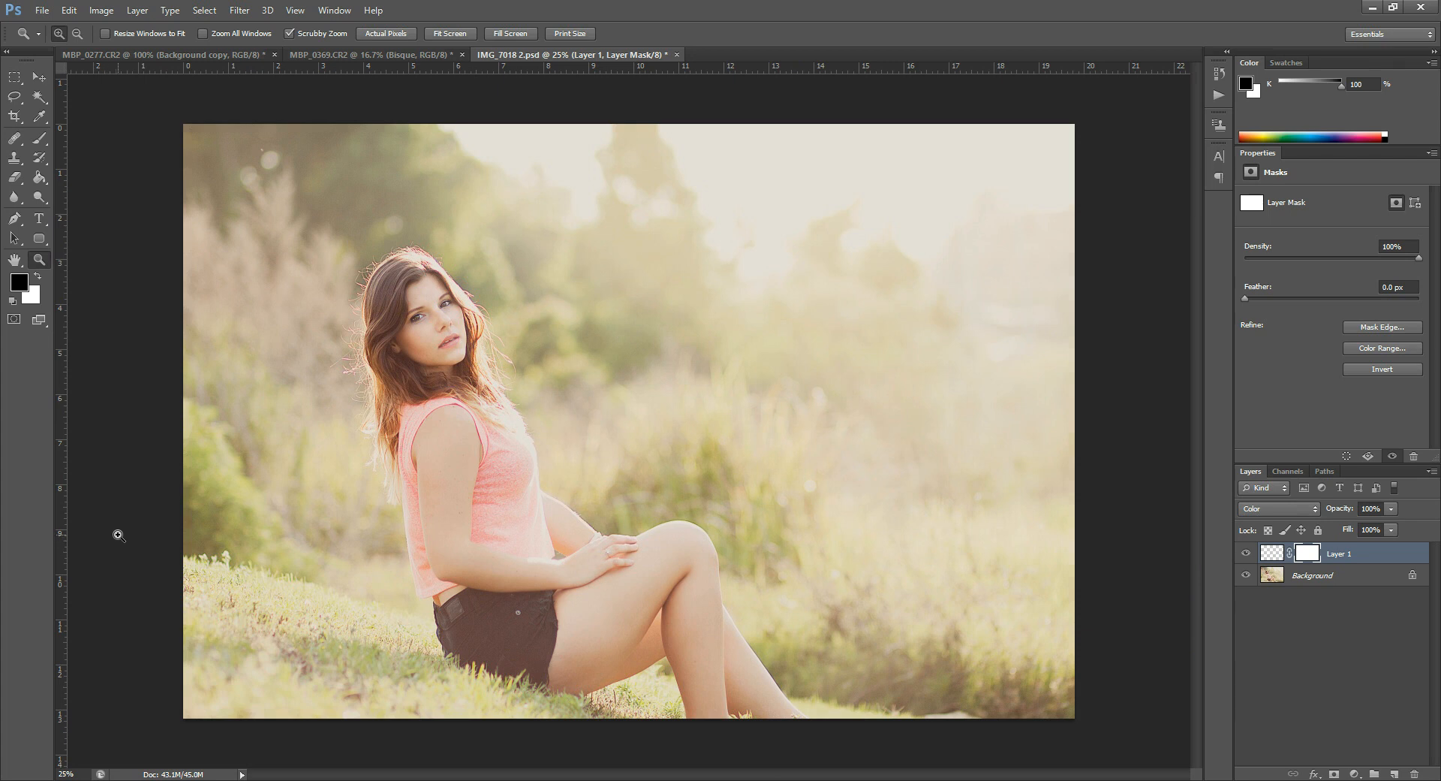